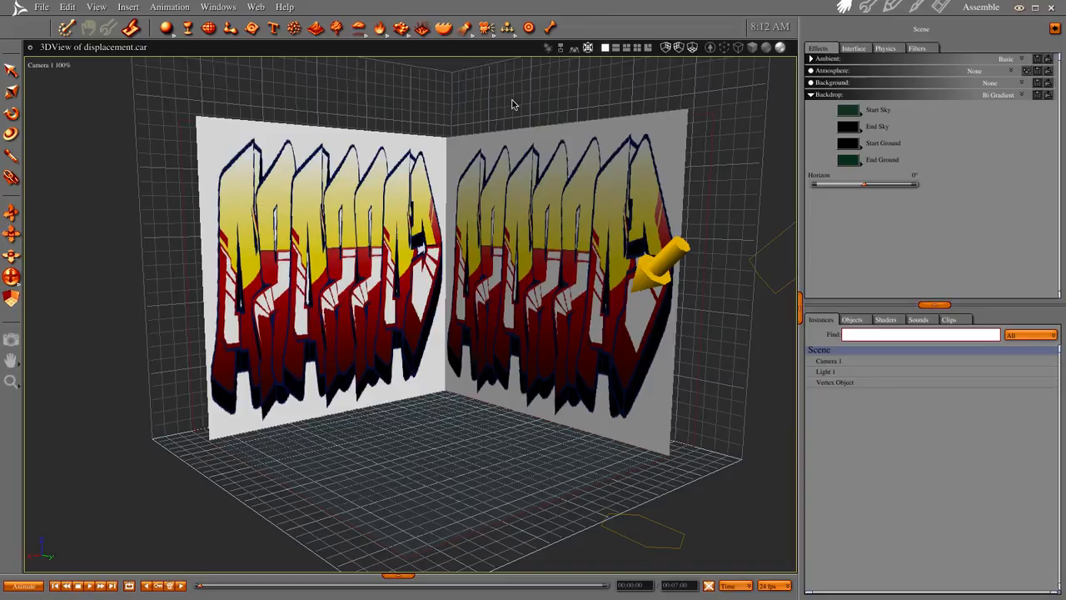
mouse_move(406, 260)
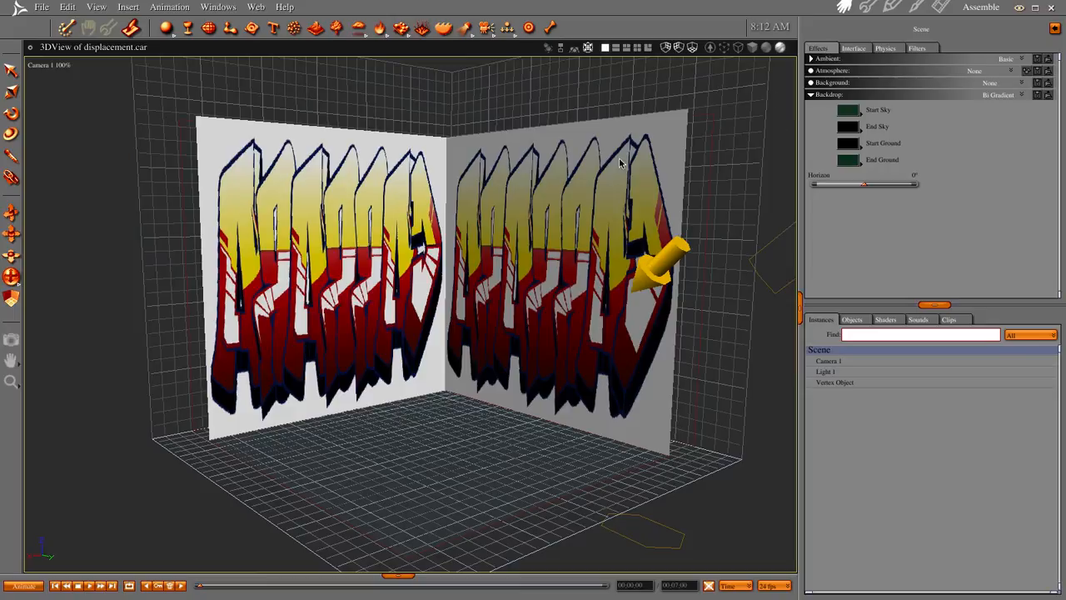
mouse_move(386, 256)
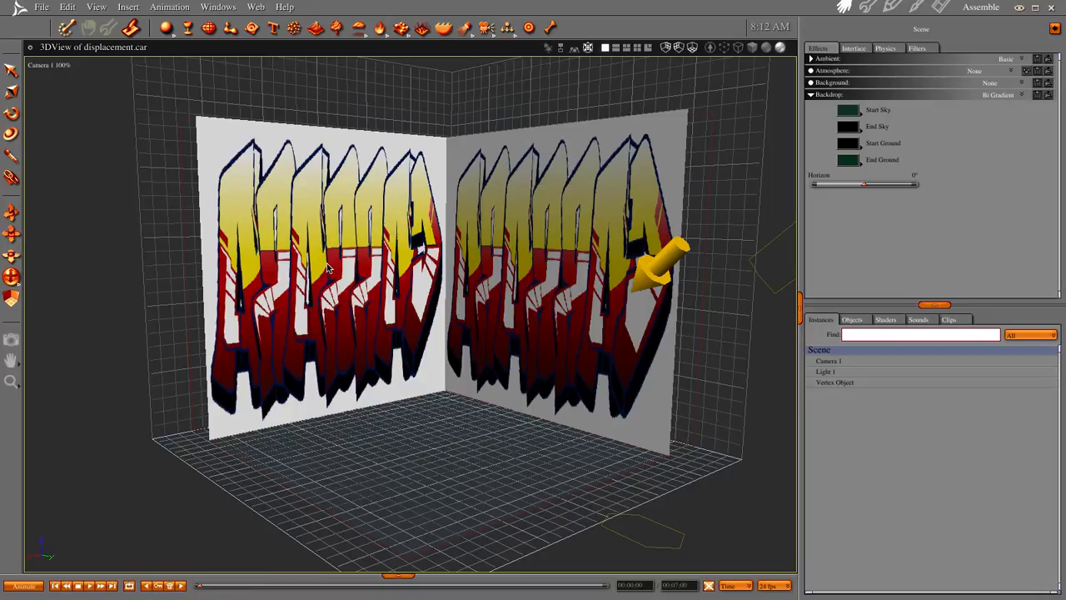
mouse_move(366, 207)
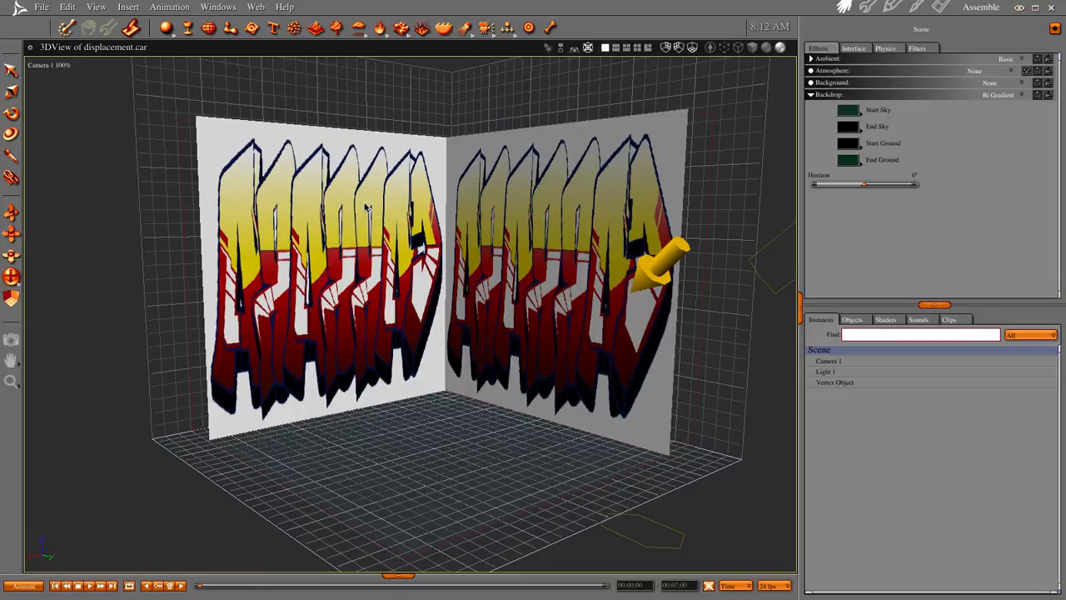
mouse_move(519, 306)
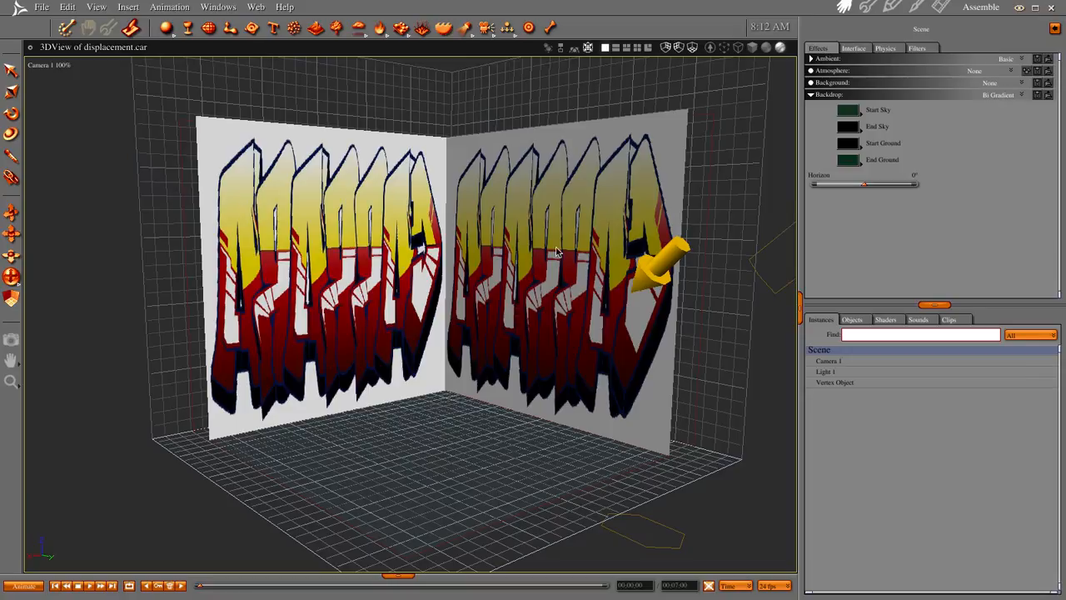
Inspect the corner-wall Vertex Object in the modeller, orbiting around the displaced graffiti relief
left_click(834, 382)
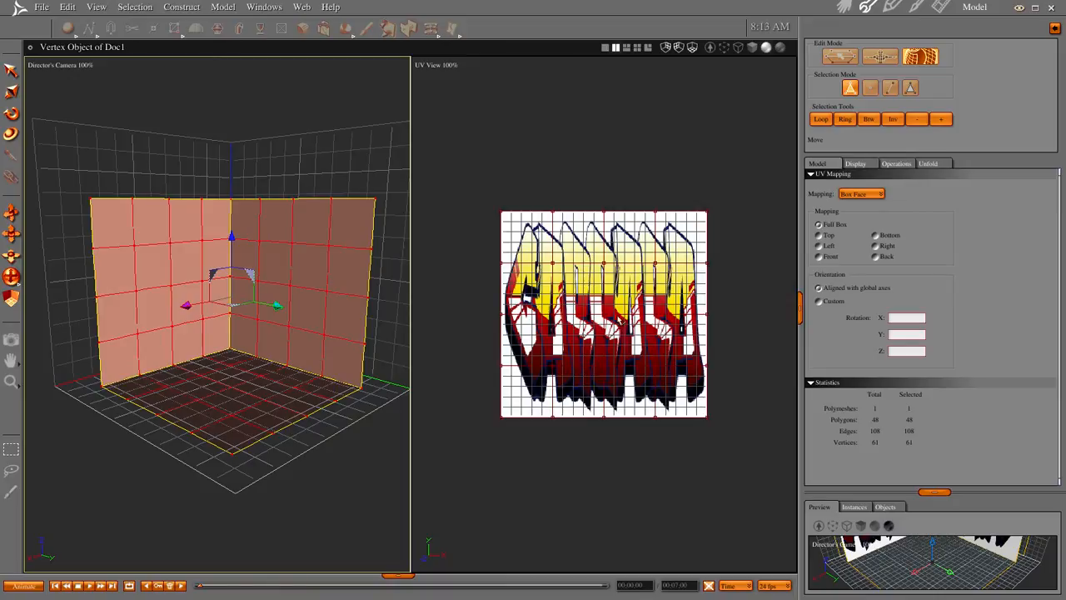
mouse_move(375, 330)
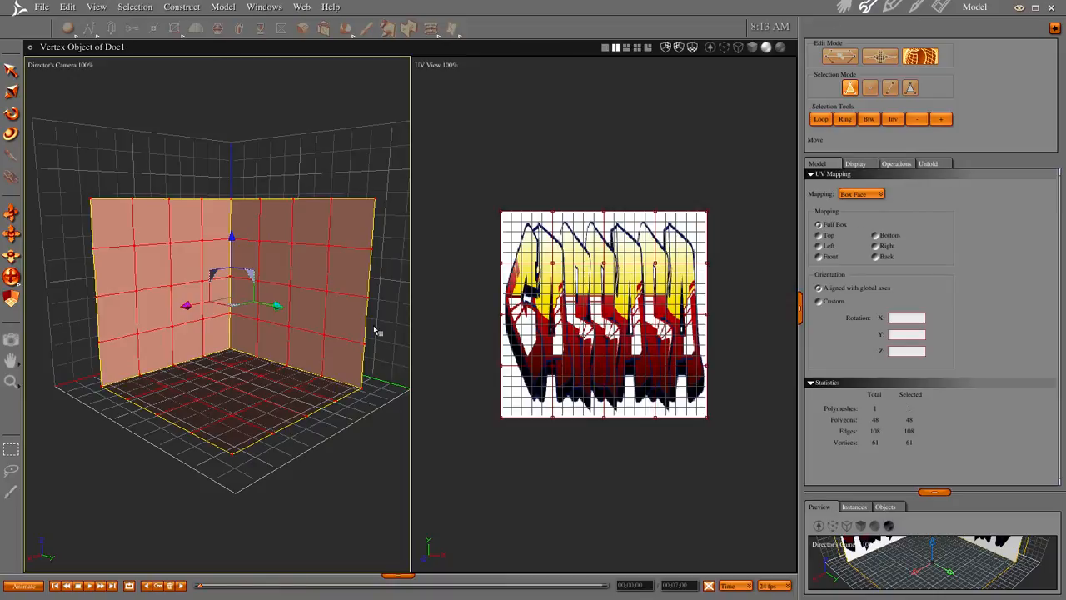
mouse_move(712, 47)
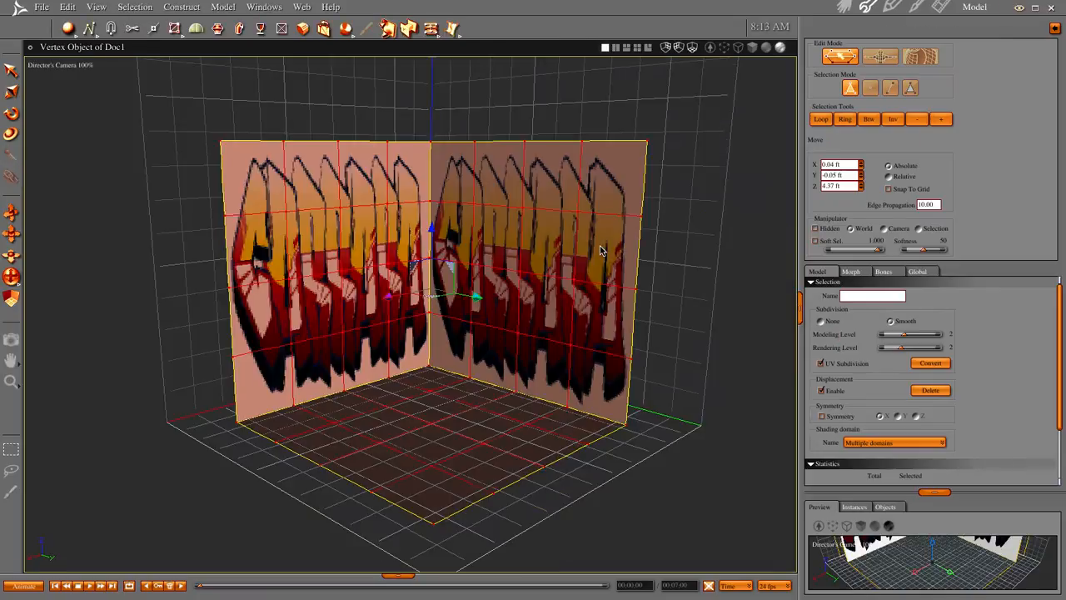
mouse_move(514, 349)
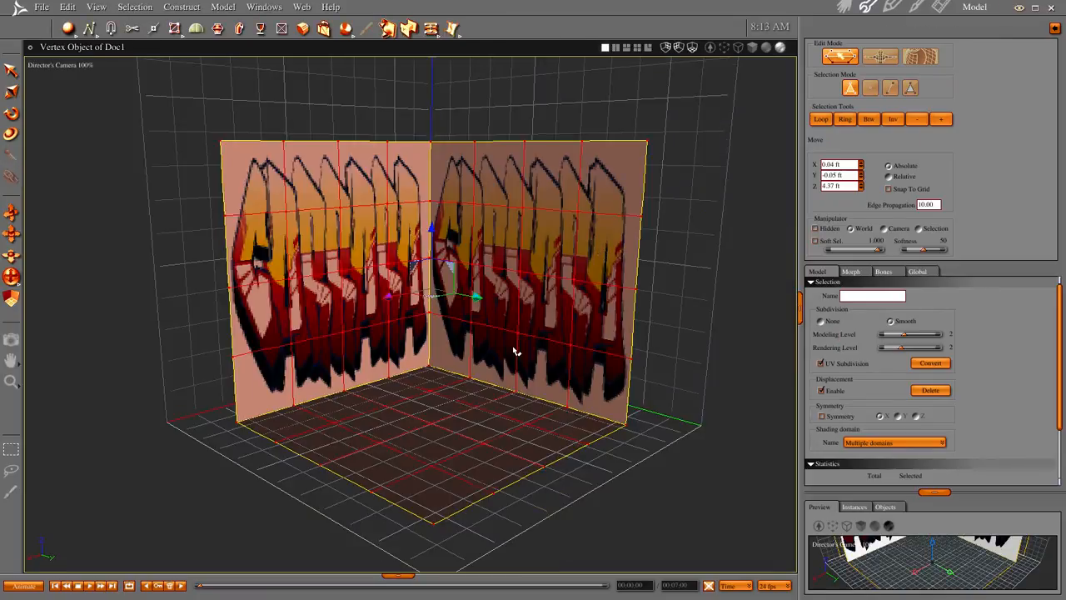
left_click_drag(513, 350, 440, 385)
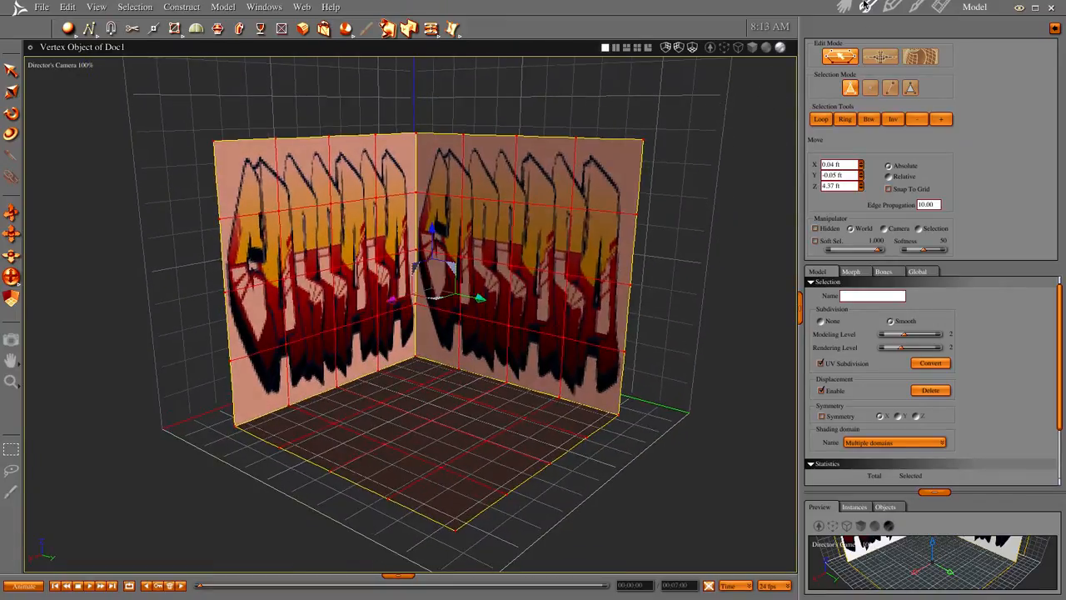
mouse_move(807, 15)
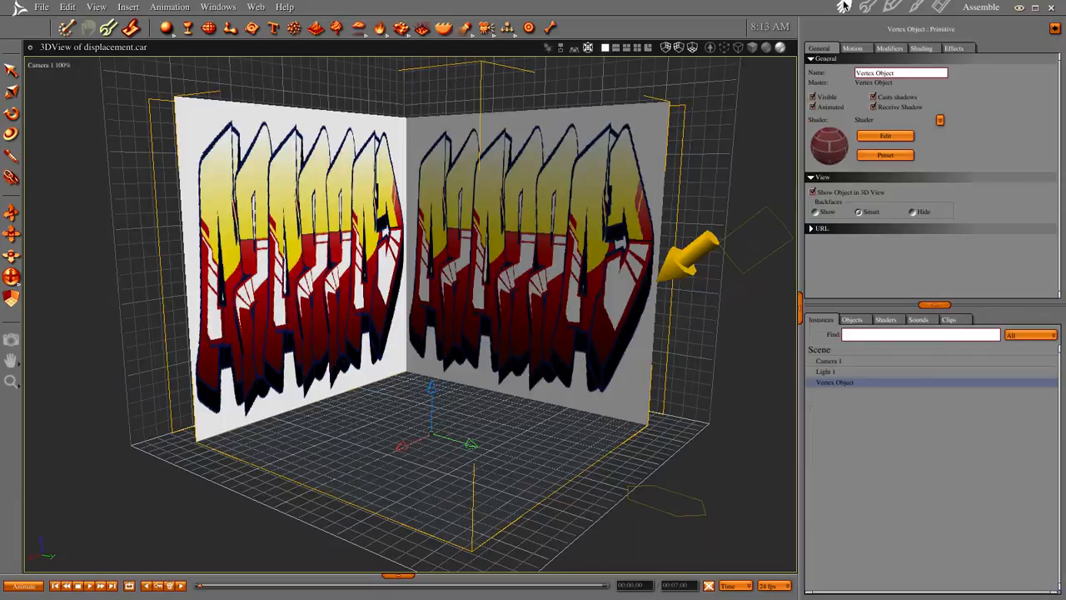
Select the corner wall object and list the scene's saved shaders in the browser
left_click(981, 7)
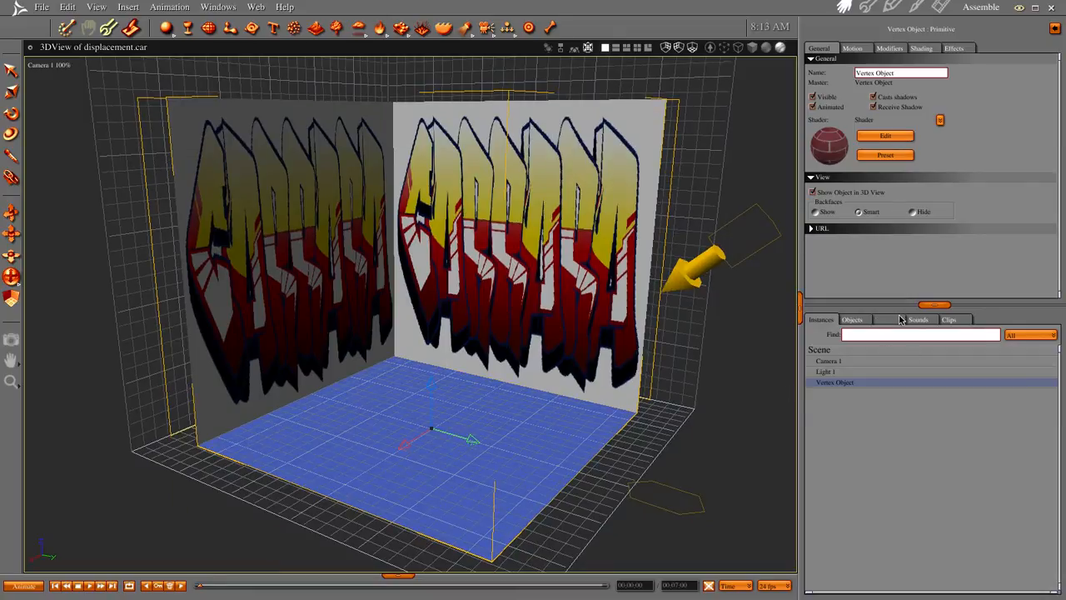
left_click(886, 320)
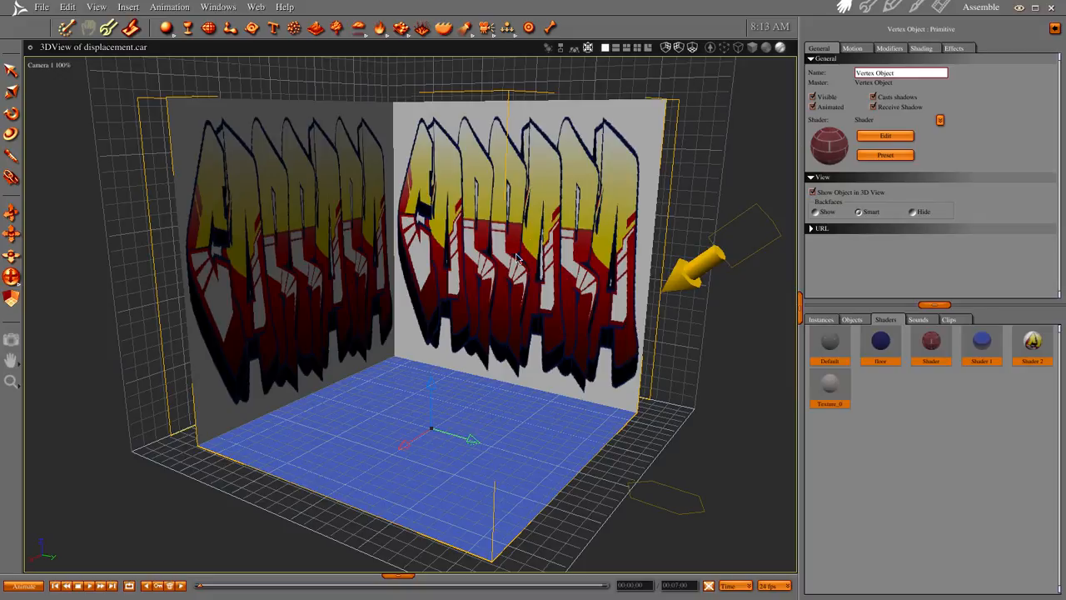
mouse_move(765, 85)
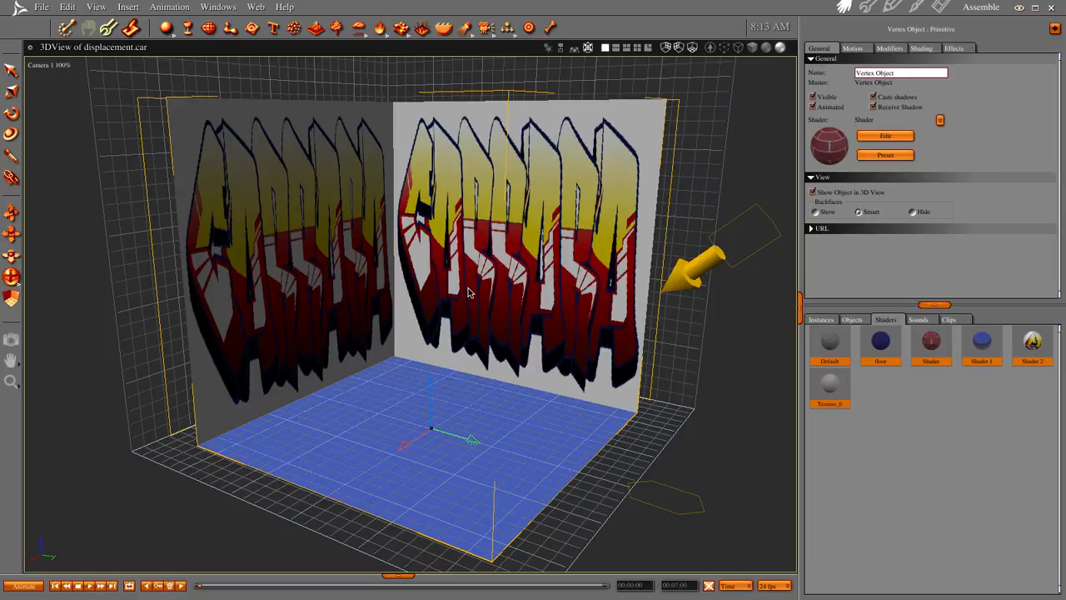
mouse_move(936, 256)
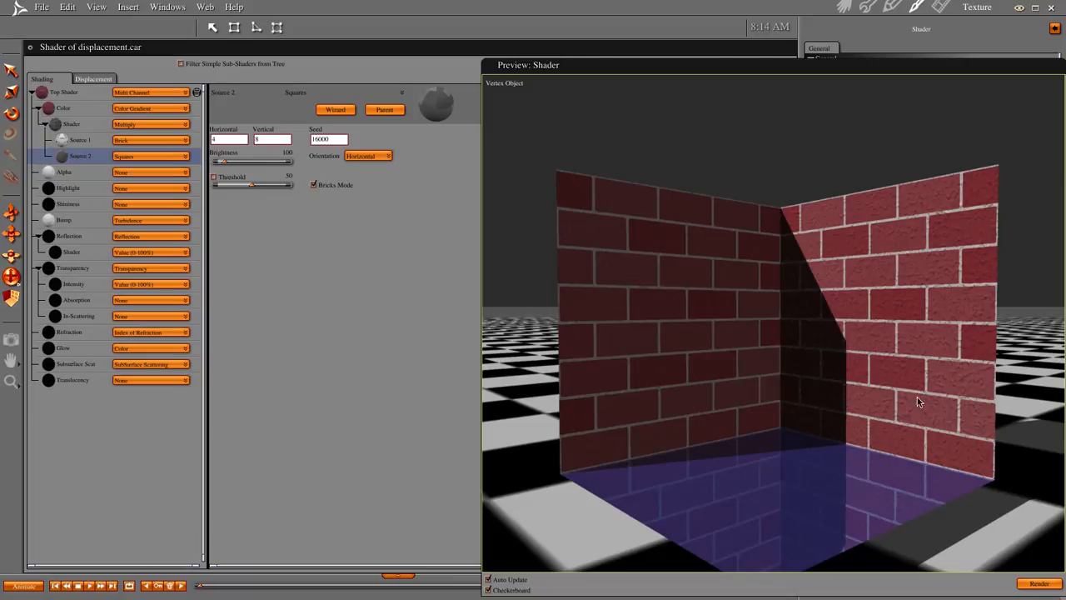
mouse_move(590, 209)
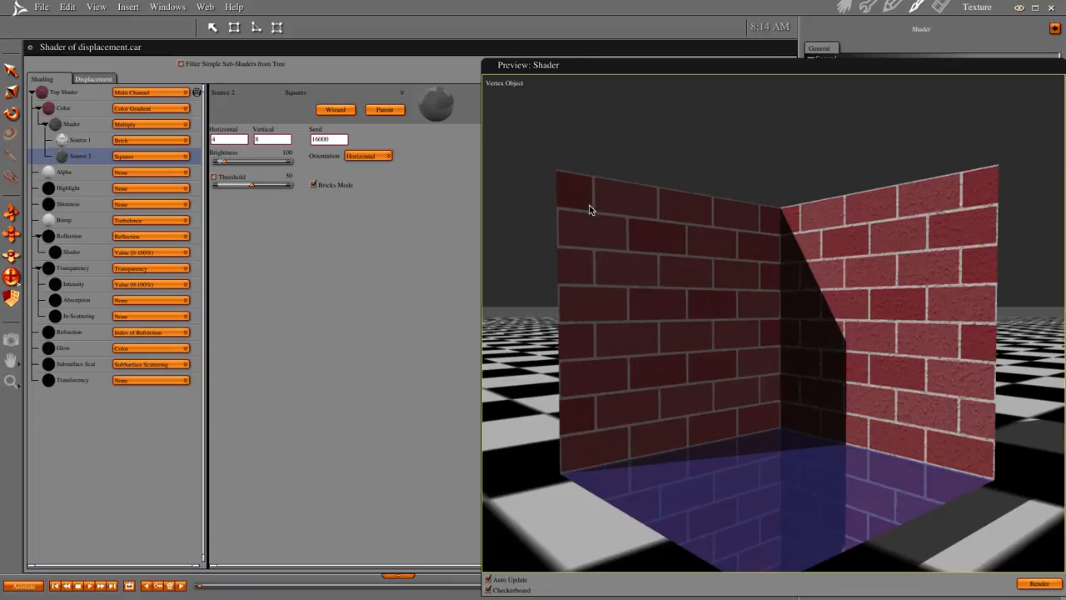
mouse_move(80, 140)
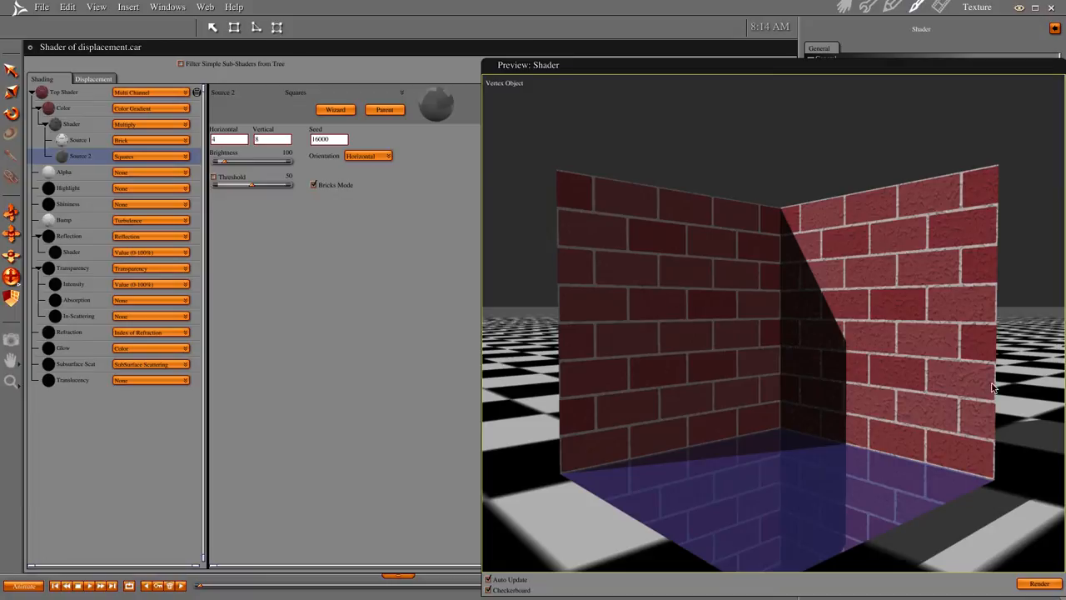
mouse_move(82, 223)
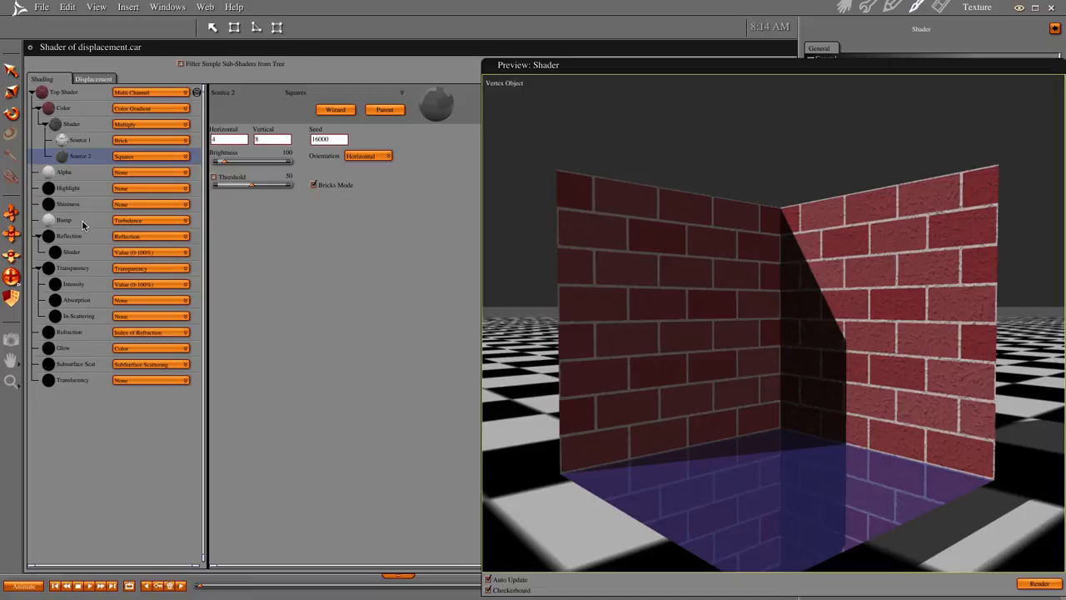
Inspect the brick shader's Bump channel and copy its Brick-and-Squares Multiply mixer node
left_click(63, 220)
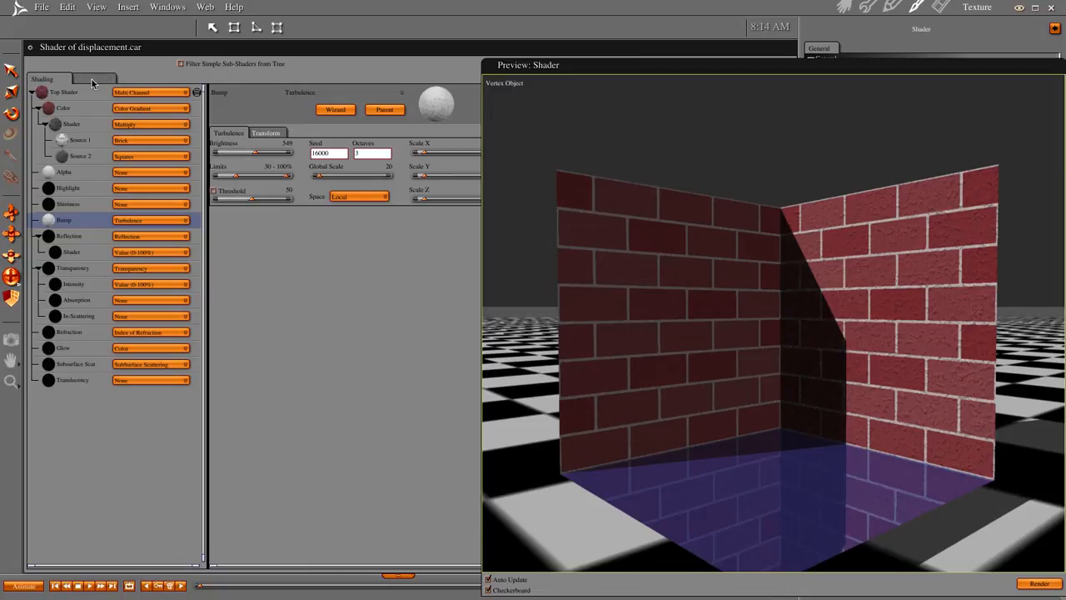
left_click(93, 78)
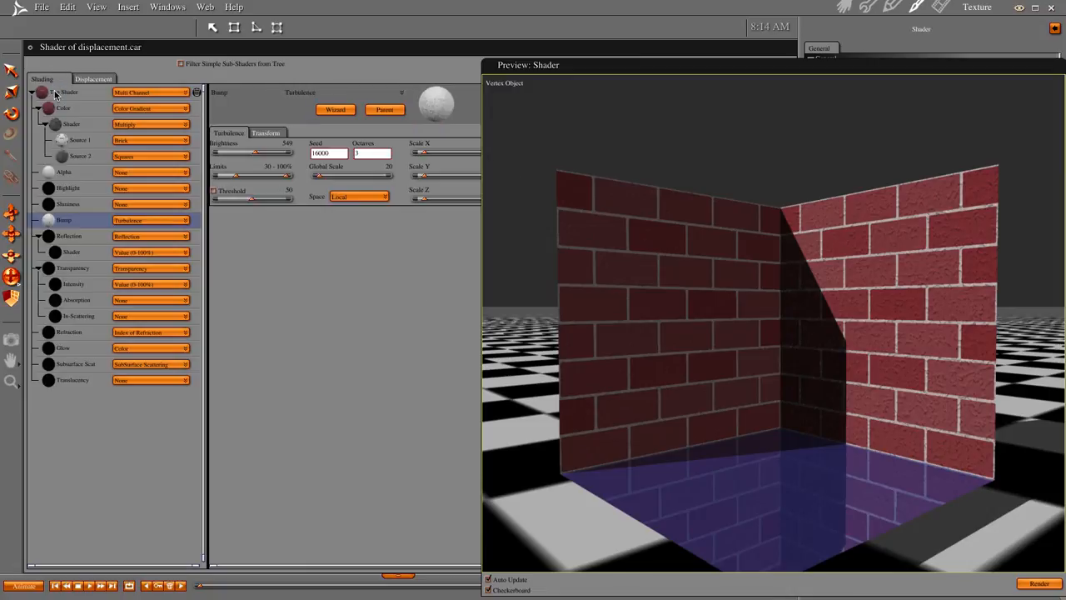
mouse_move(90, 144)
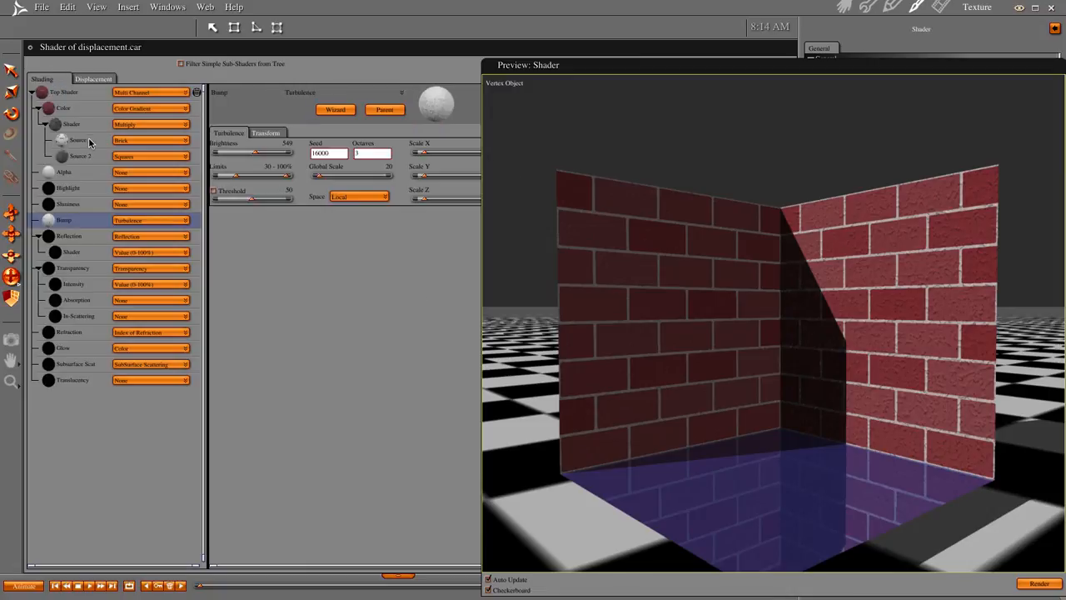
right_click(70, 123)
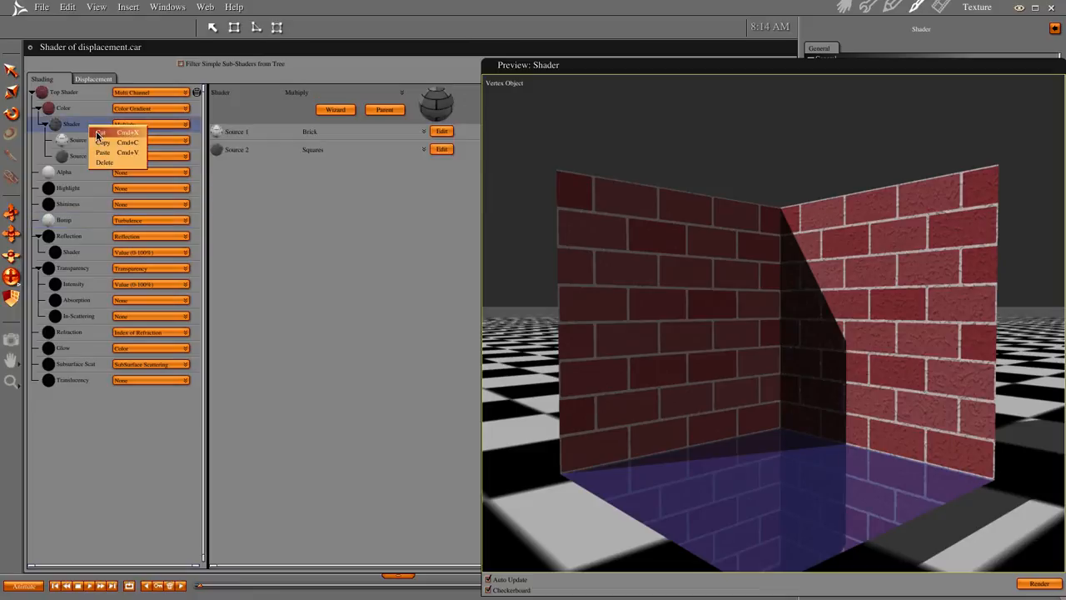
left_click(99, 142)
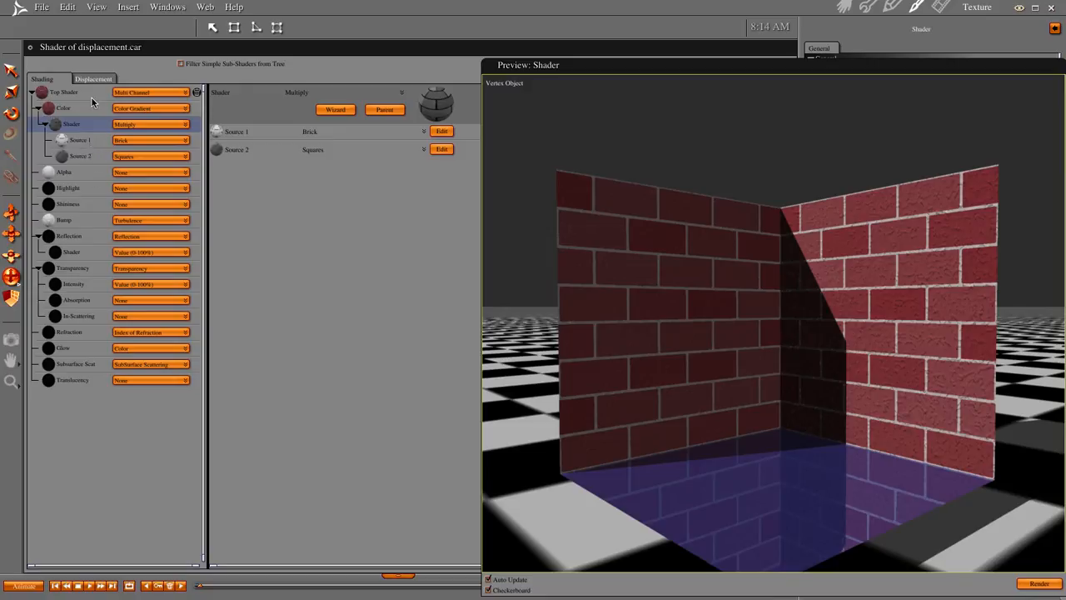
Paste the Brick-and-Squares Multiply mixer into the shader's Displacement channel
left_click(93, 78)
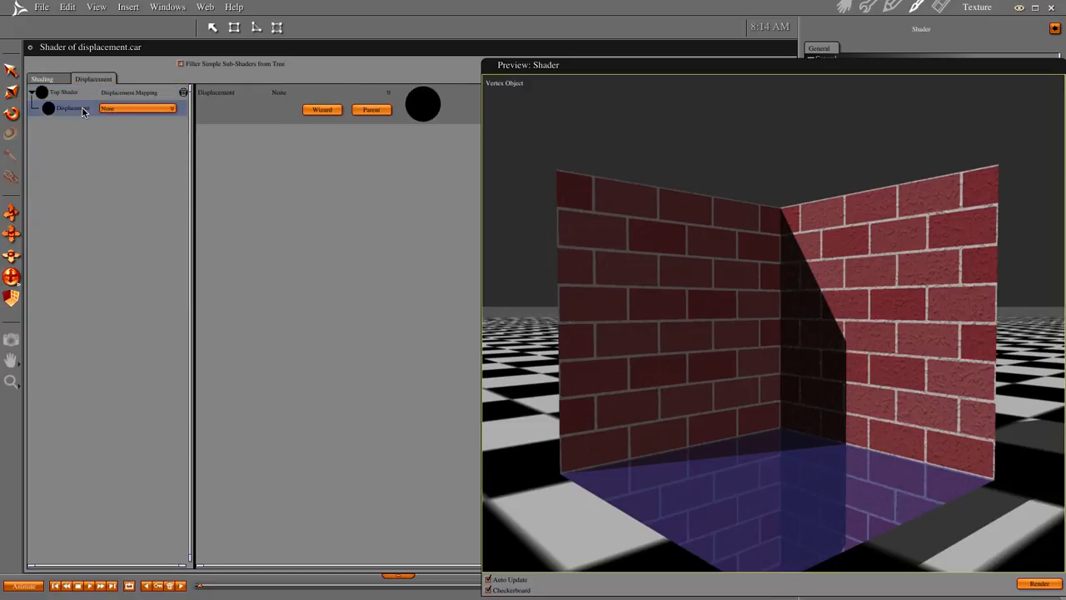
right_click(137, 109)
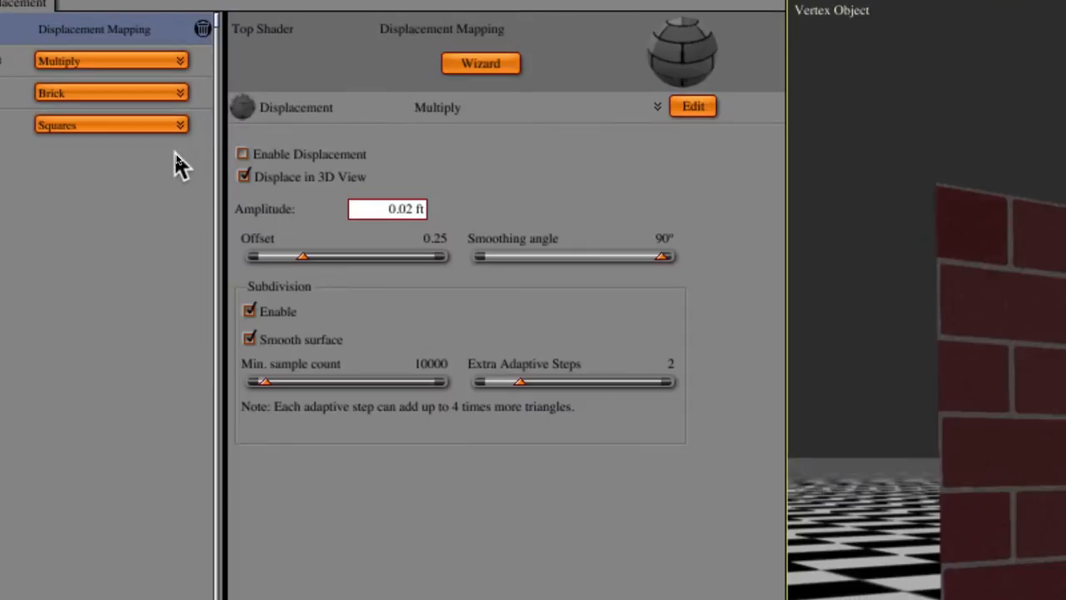
mouse_move(37, 37)
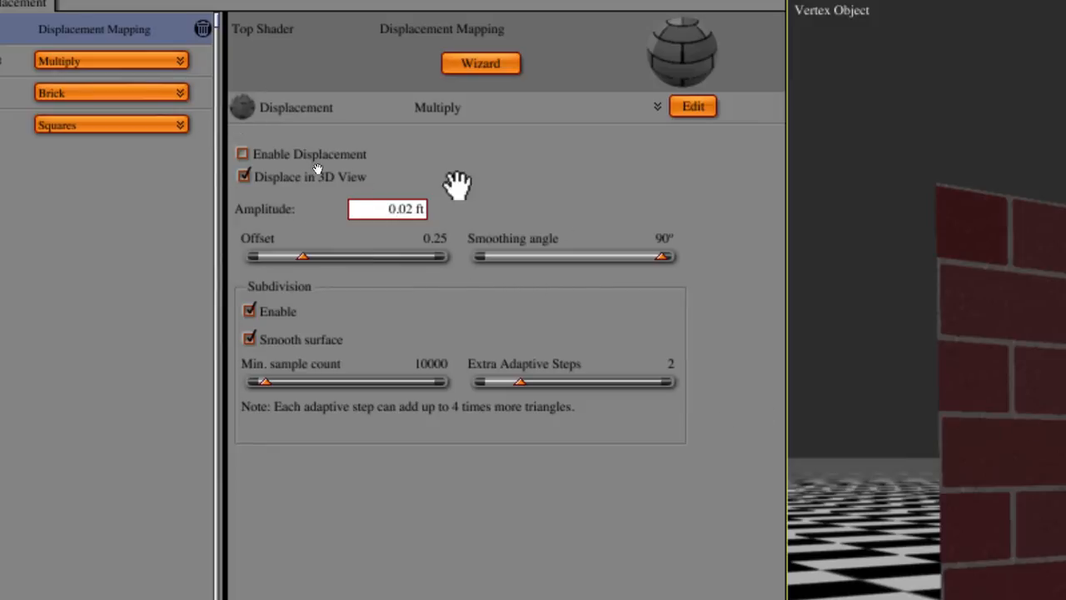
mouse_move(513, 253)
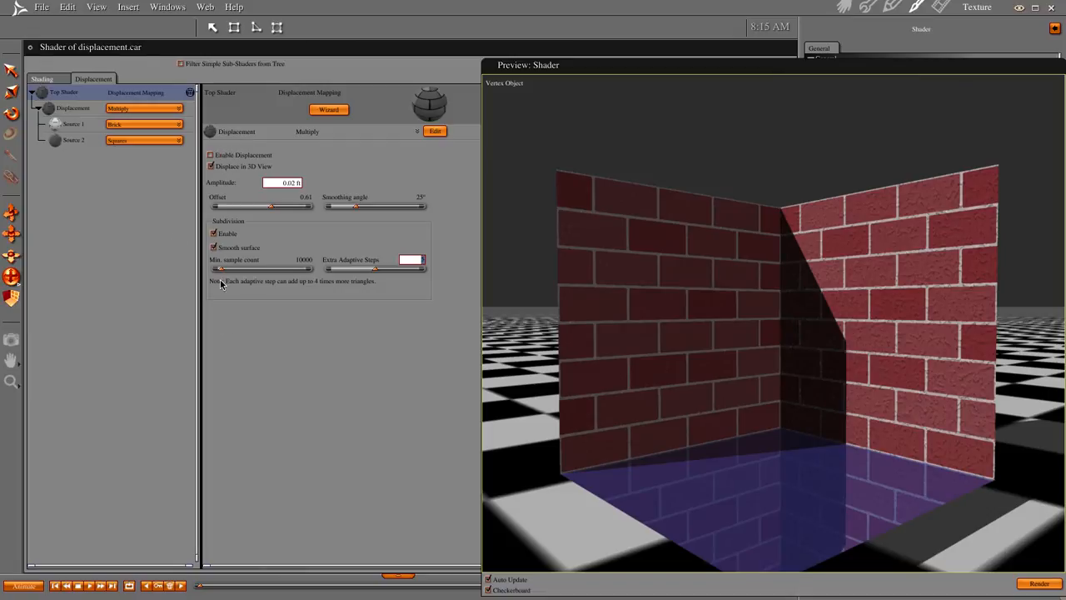
Set displacement subdivision to a minimum sample count of 10000 with 2 extra adaptive steps
left_click(210, 155)
type("00")
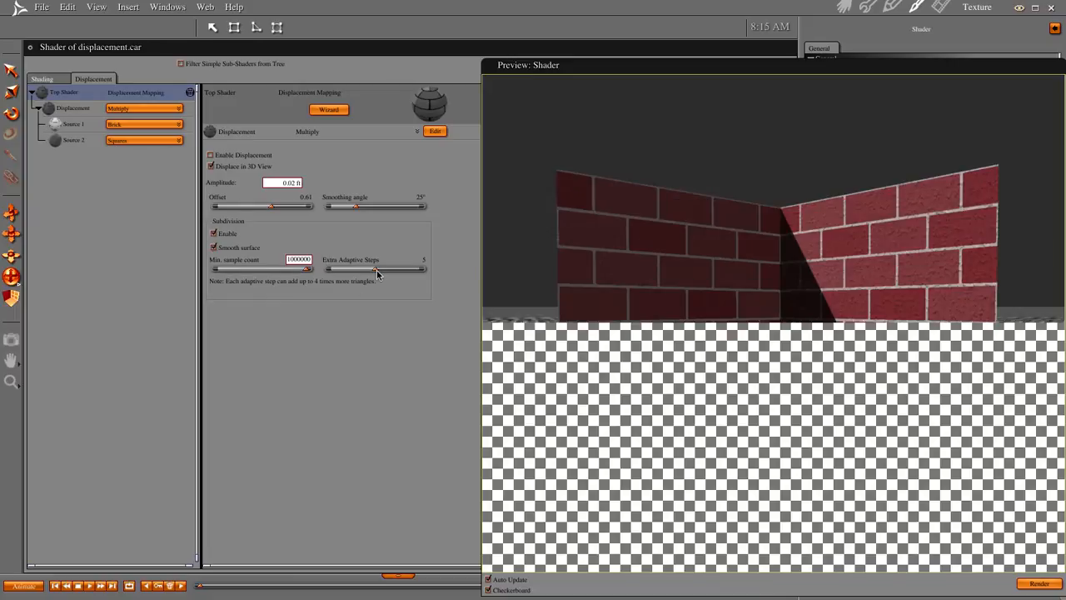
left_click_drag(375, 268, 420, 268)
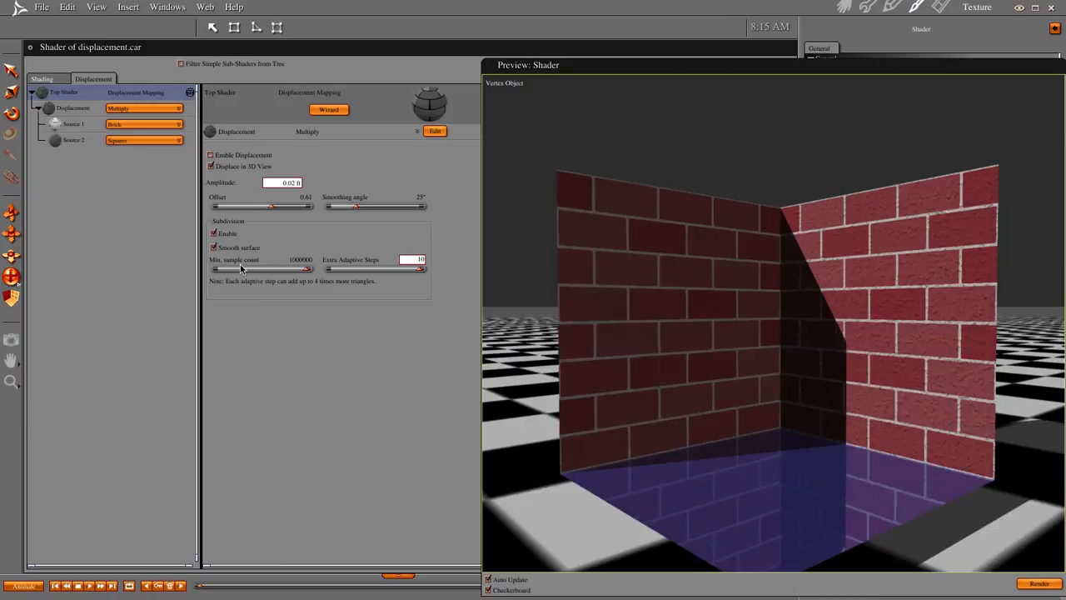
mouse_move(689, 271)
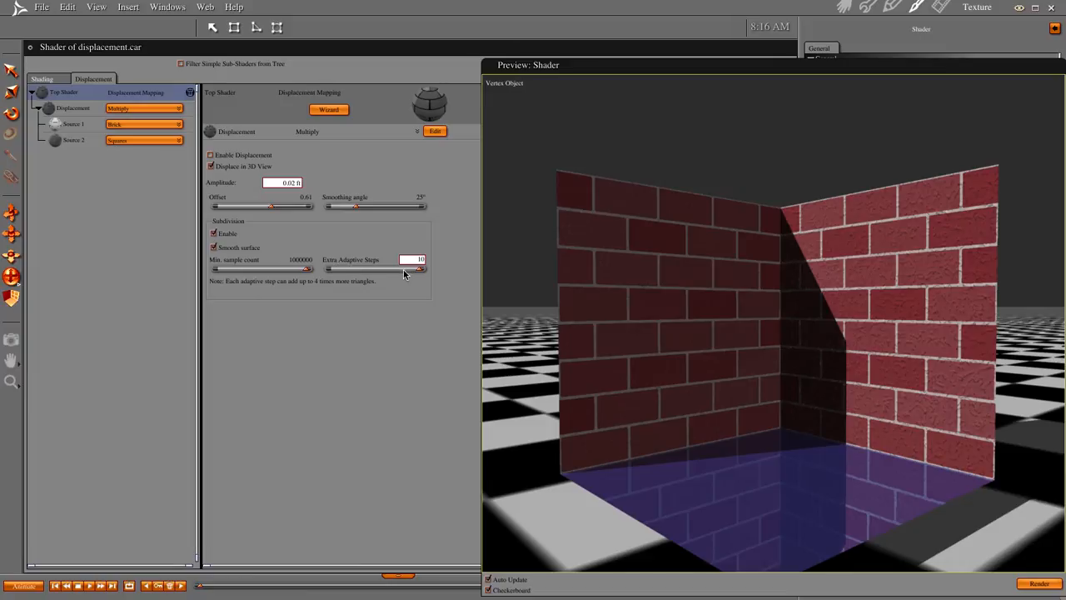
mouse_move(263, 270)
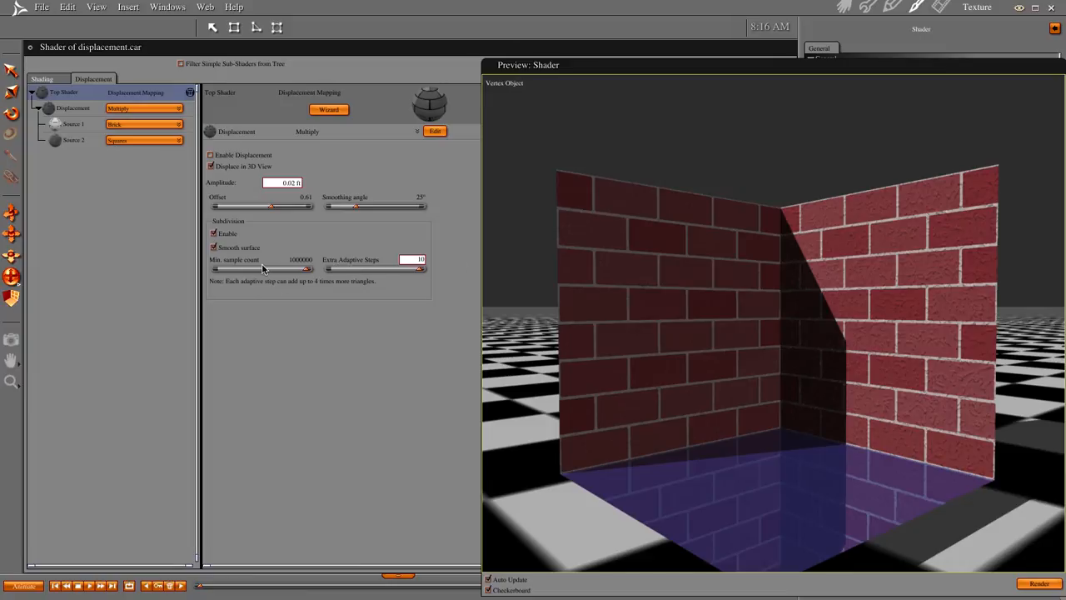
mouse_move(306, 306)
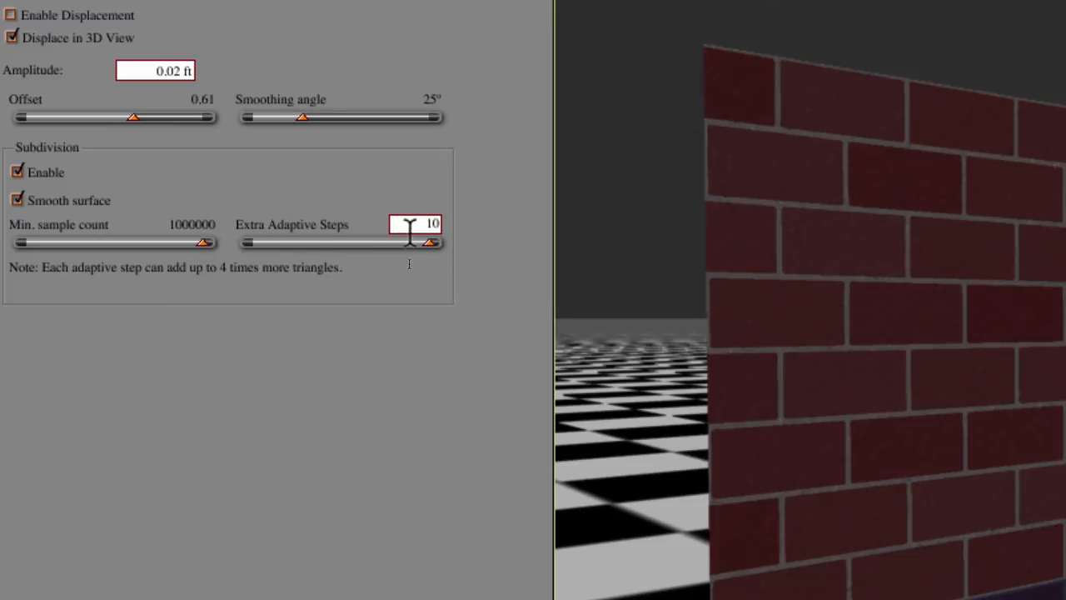
mouse_move(616, 370)
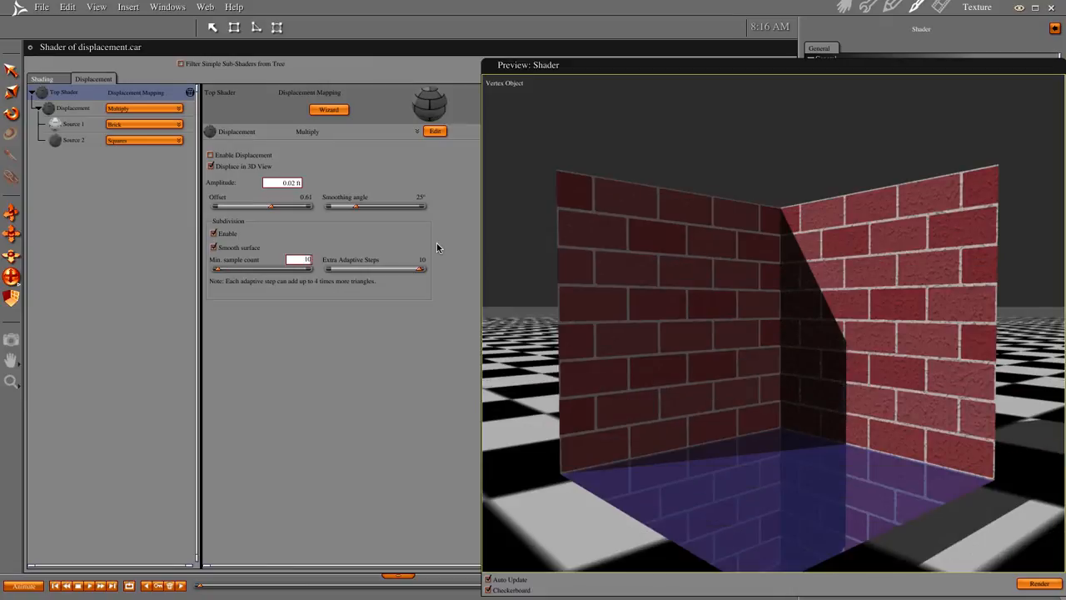
type("10000")
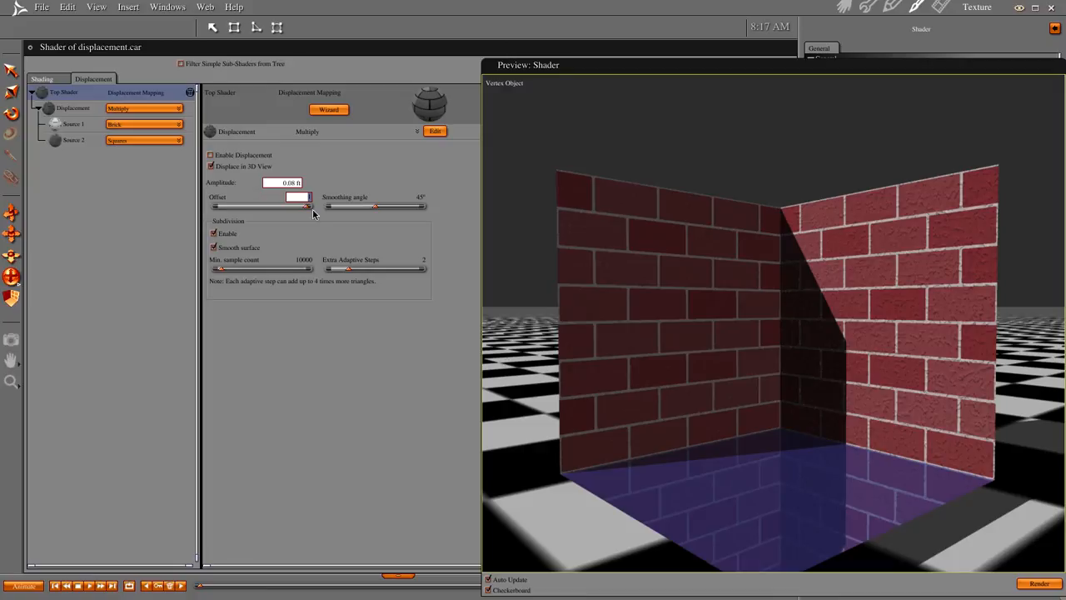
Raise the displacement offset to 1.00 and enable displacement on the brick shader
left_click(209, 166)
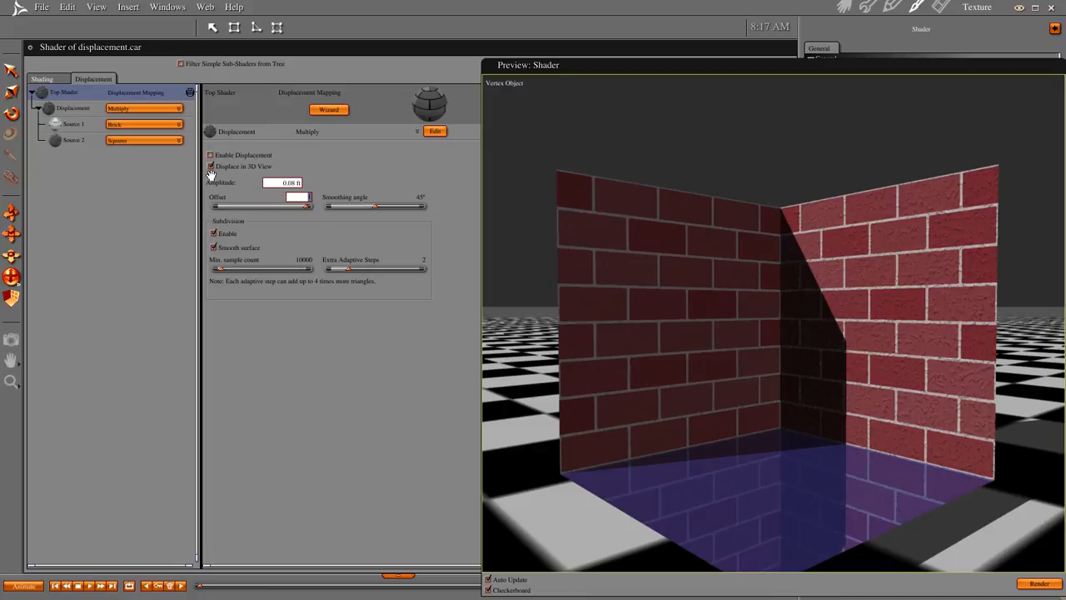
left_click(210, 167)
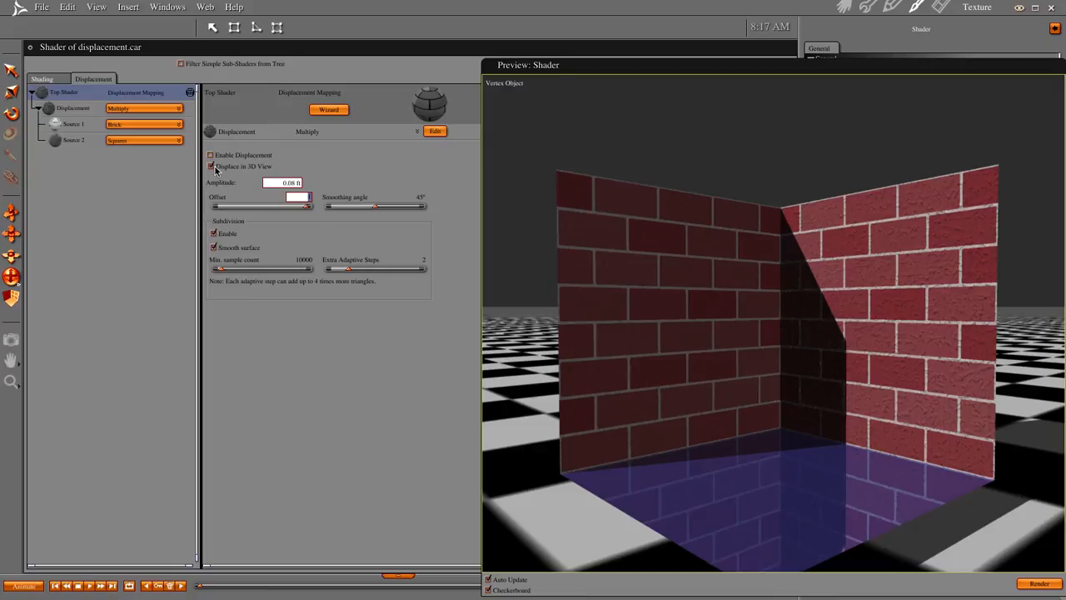
left_click(210, 166)
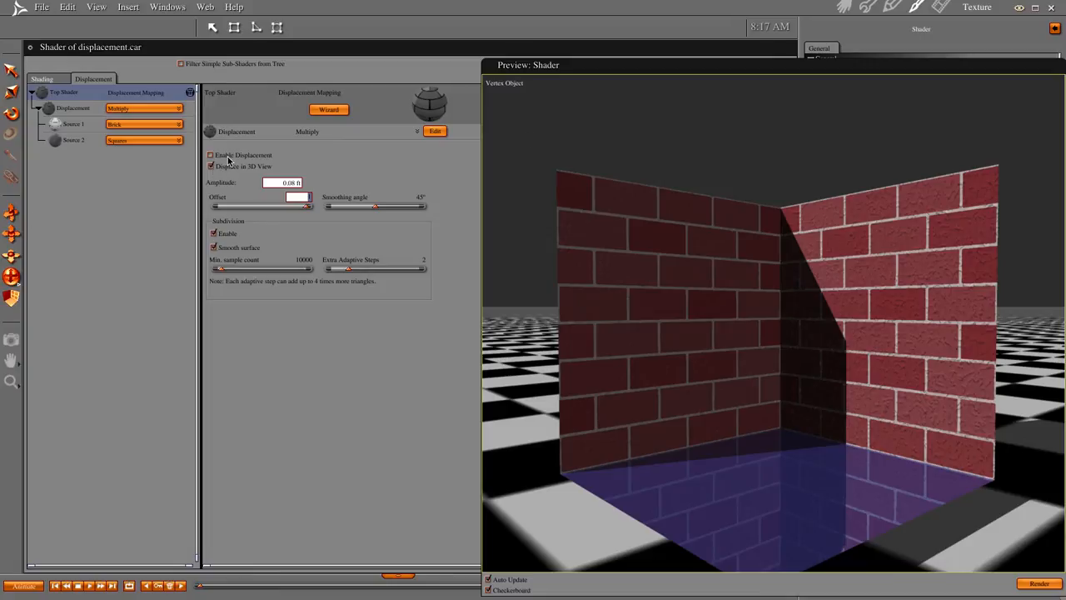
left_click(210, 155)
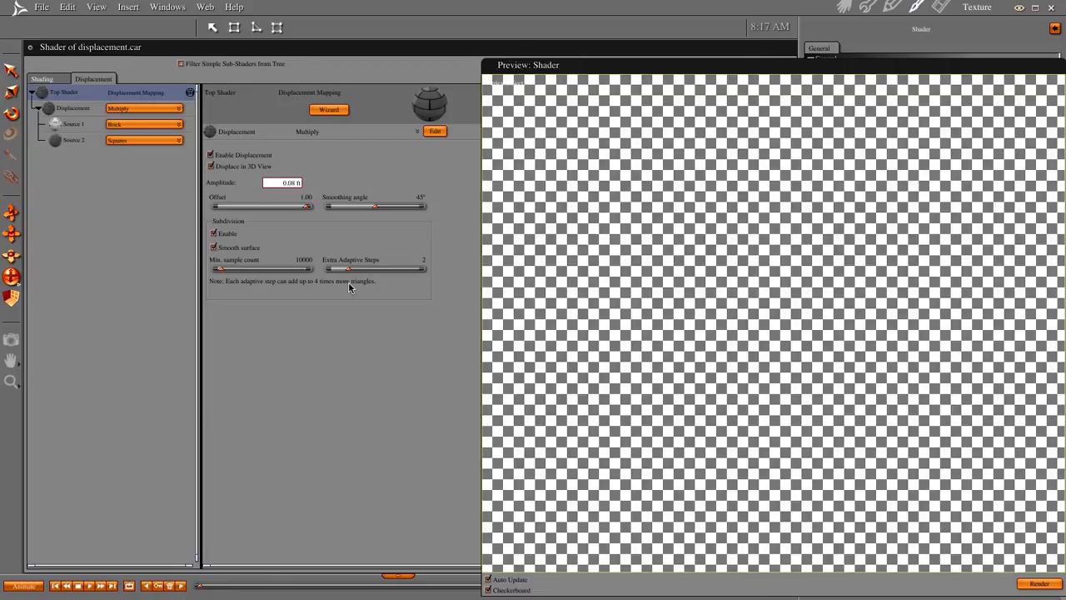
mouse_move(256, 278)
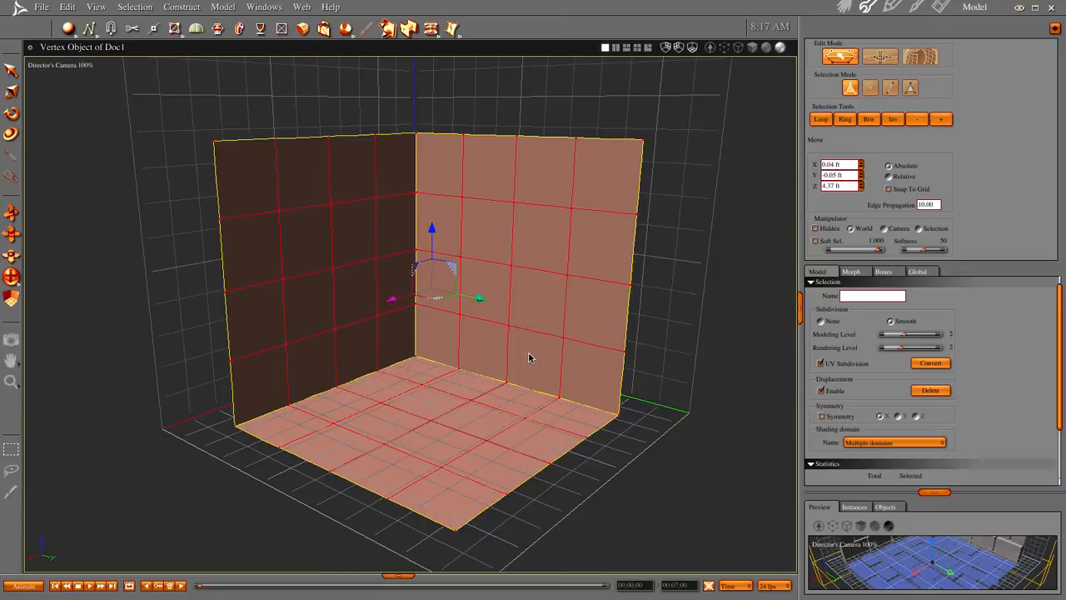
mouse_move(841, 7)
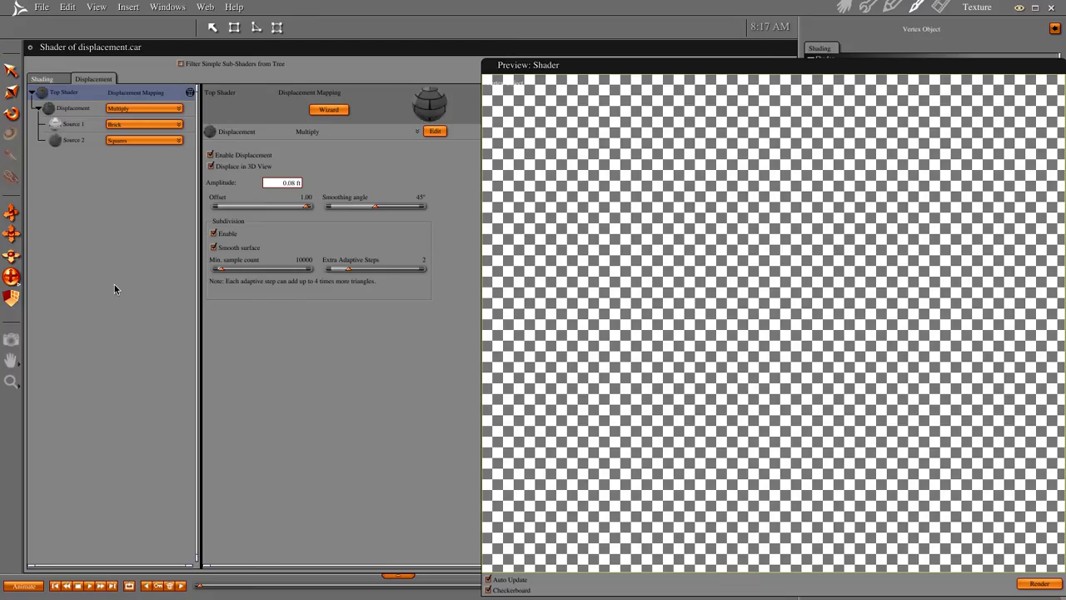
Refresh the shader preview to render the walls and floor with raised, displaced bricks
left_click(212, 155)
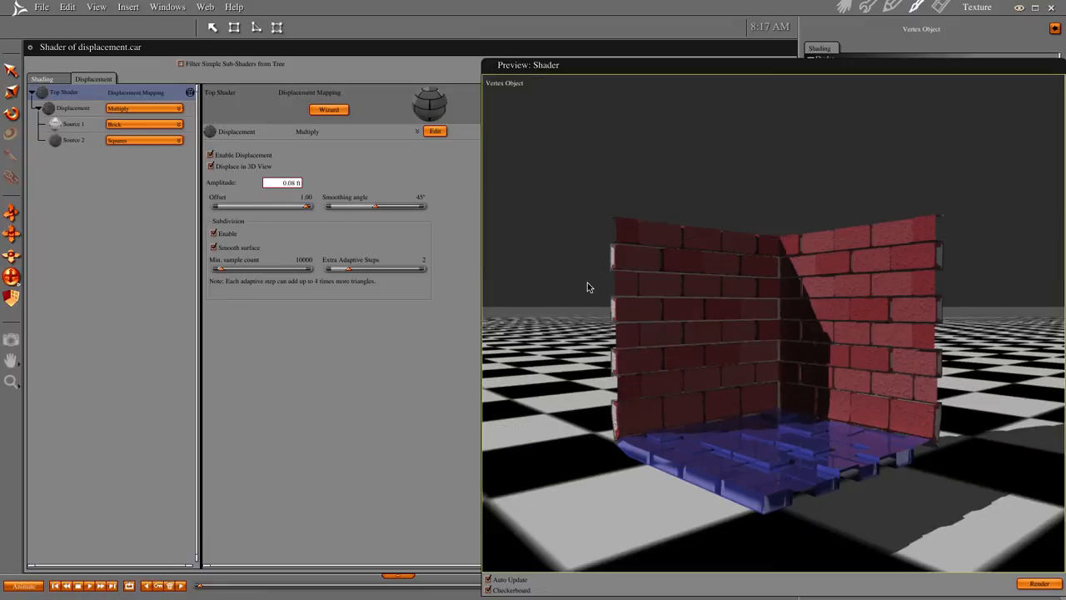
mouse_move(281, 189)
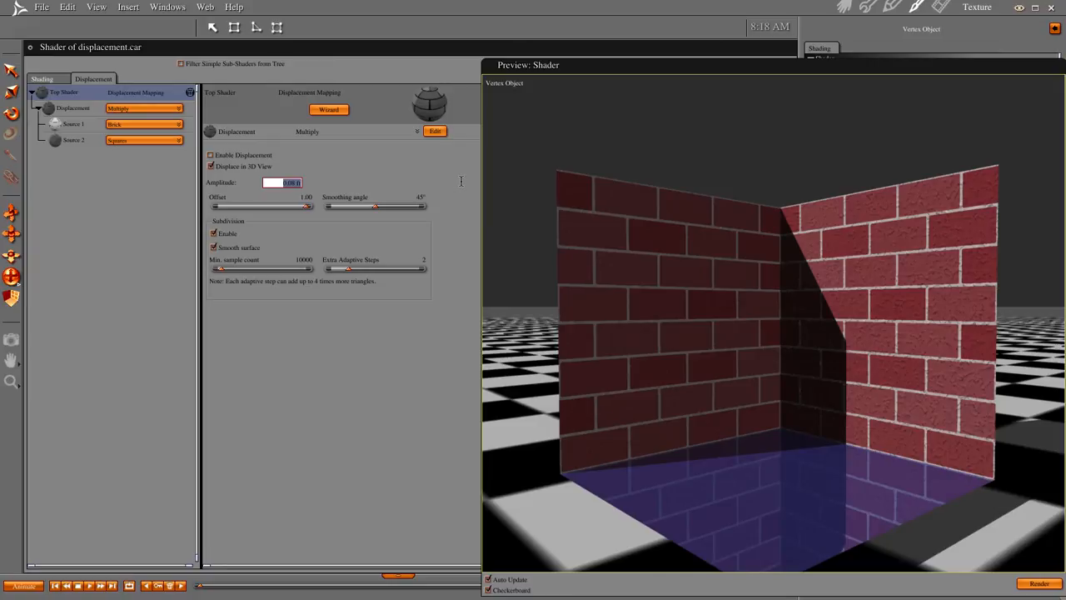
Set displacement amplitude to 0.03 ft and widen the smoothing angle
type(".03")
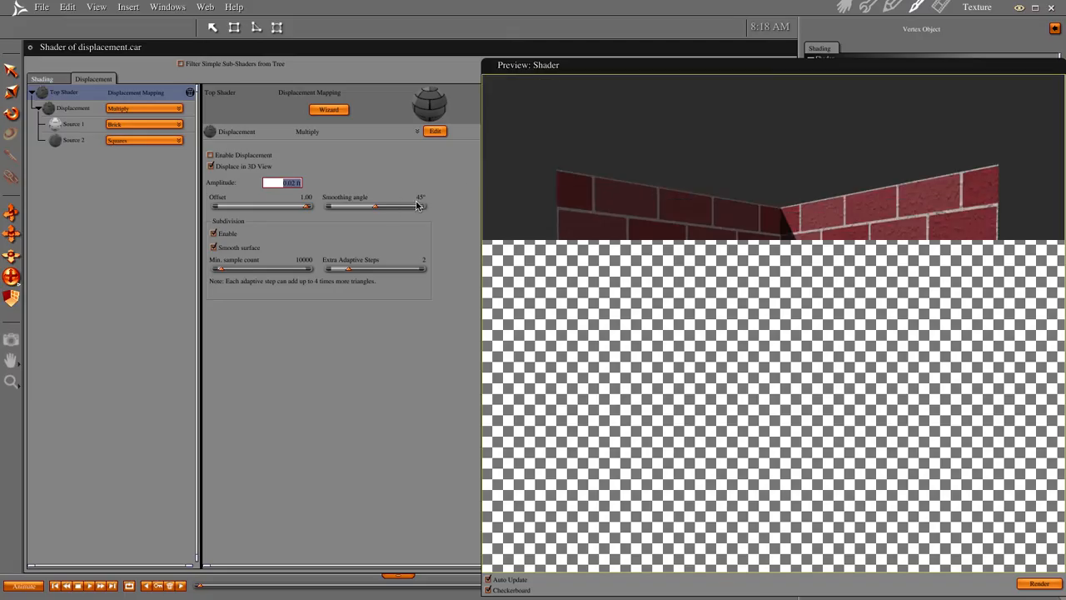
left_click_drag(375, 207, 420, 206)
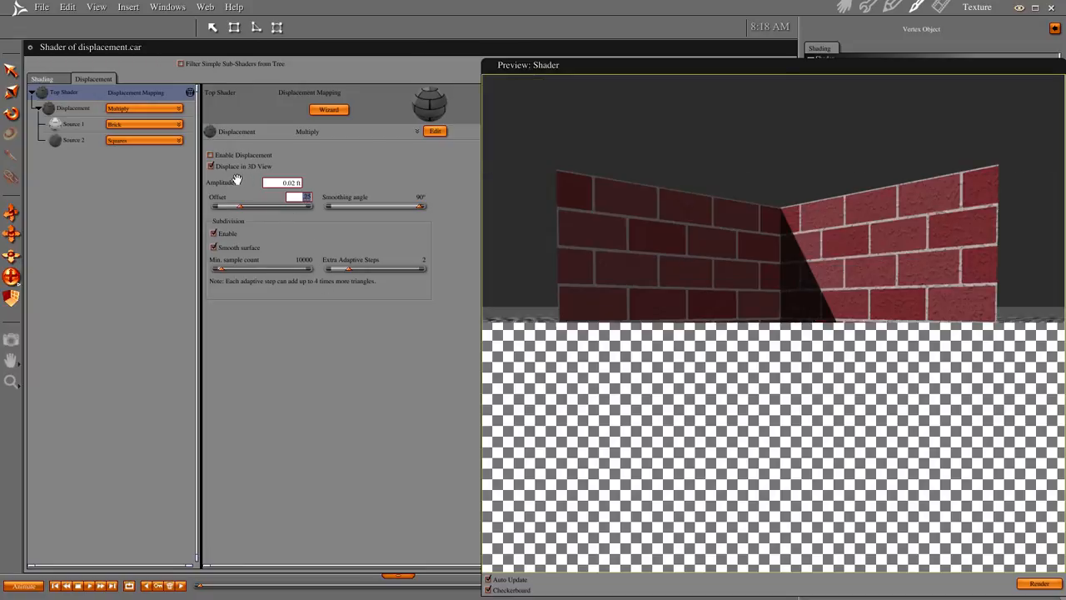
left_click(210, 154)
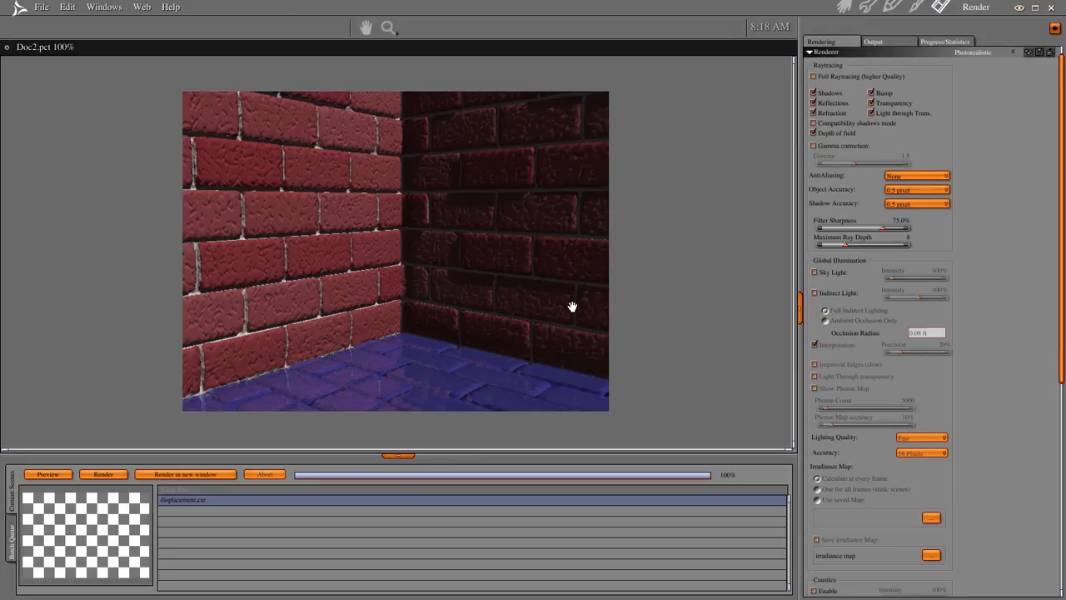
mouse_move(377, 220)
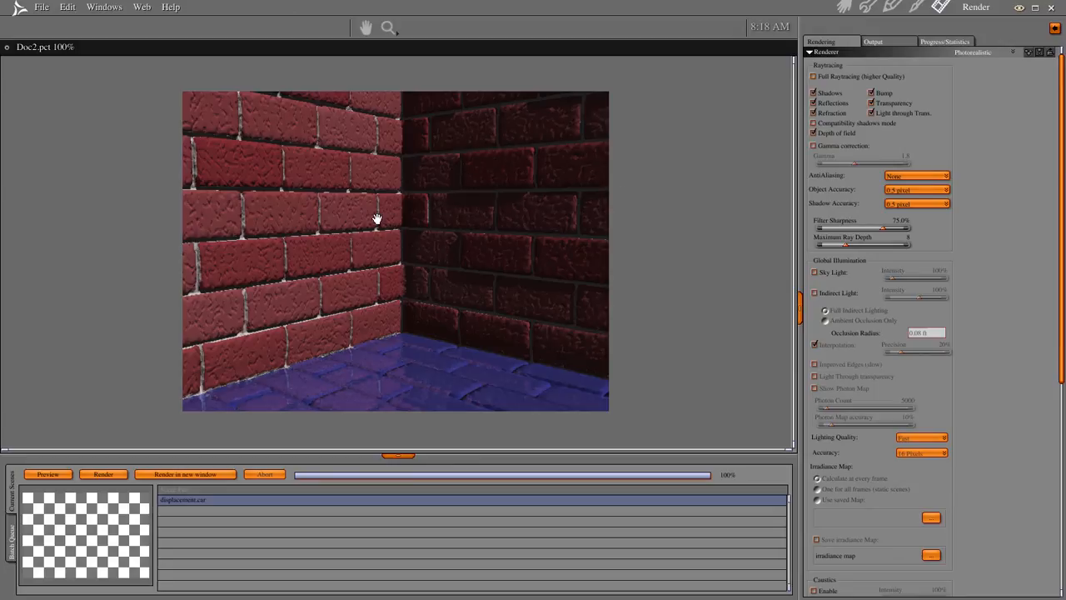
mouse_move(289, 233)
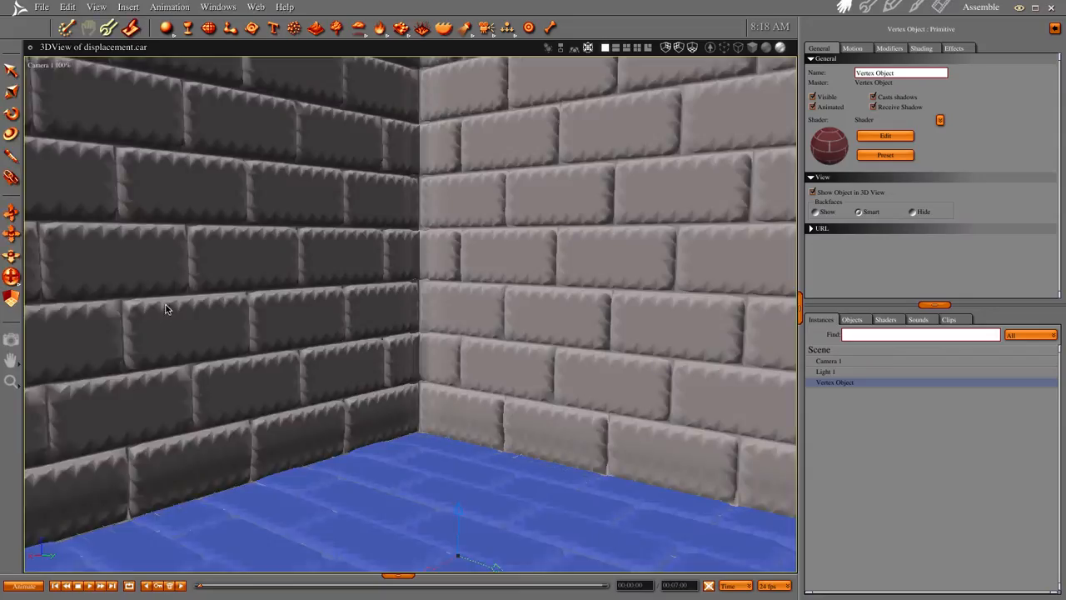
mouse_move(569, 303)
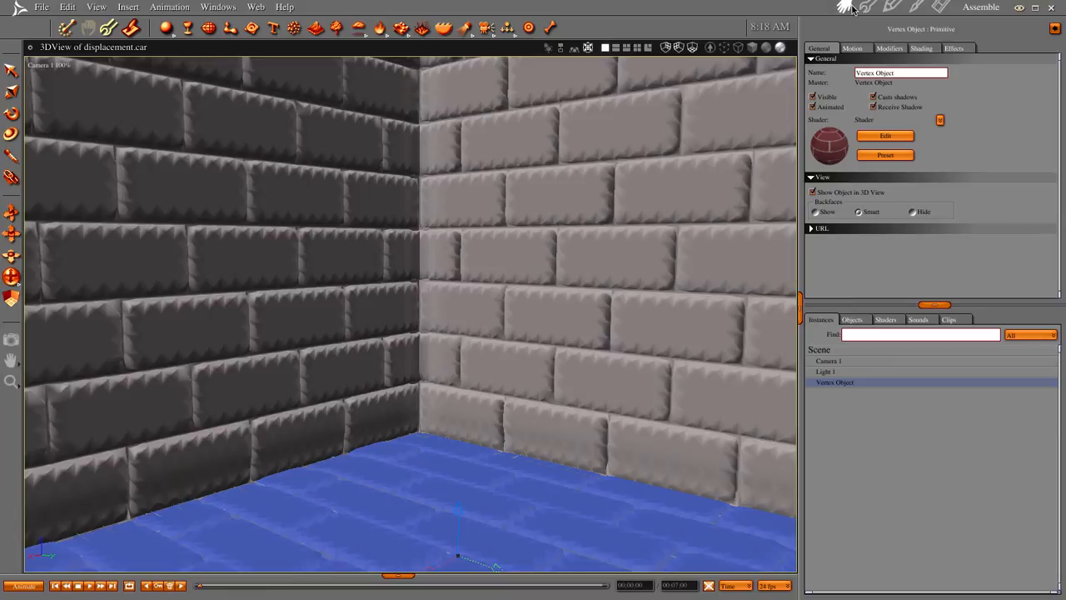
mouse_move(869, 140)
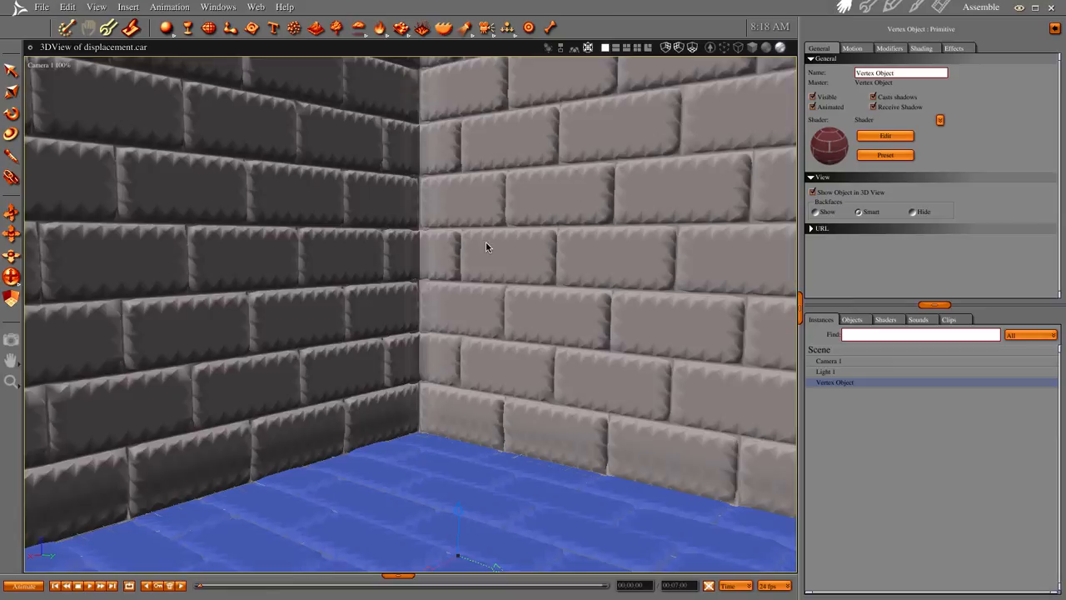
mouse_move(658, 291)
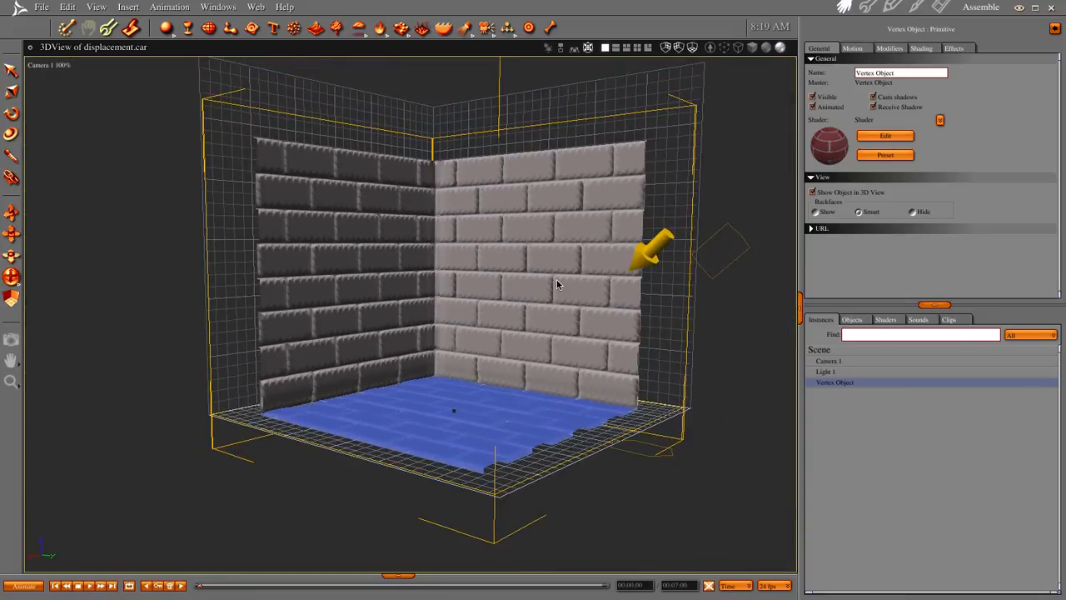
Frame the whole room in the 3D view and start a File export of it
left_click_drag(558, 283, 470, 358)
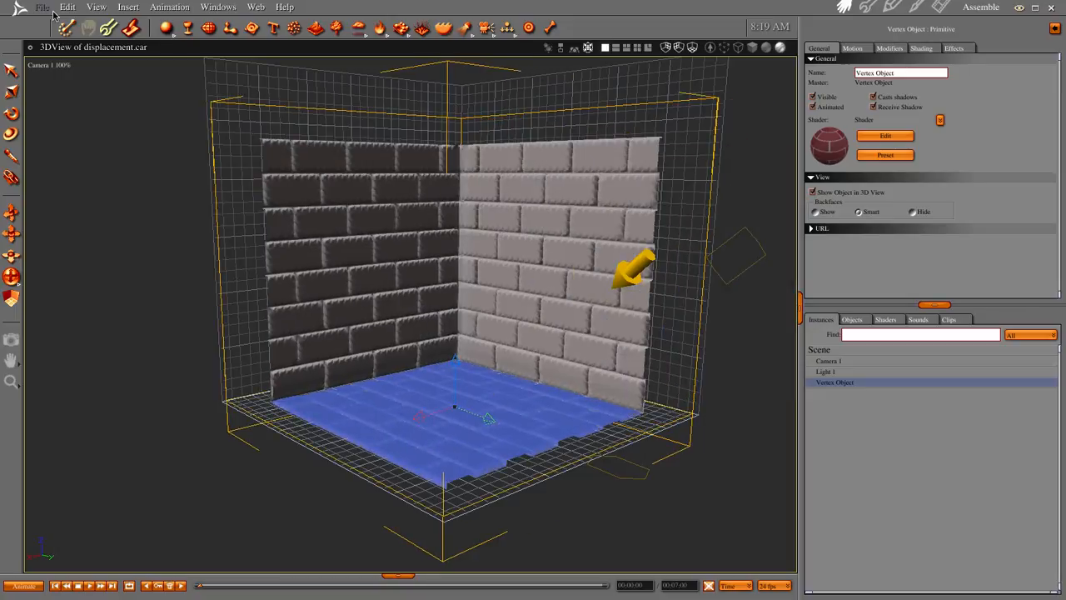
left_click(42, 7)
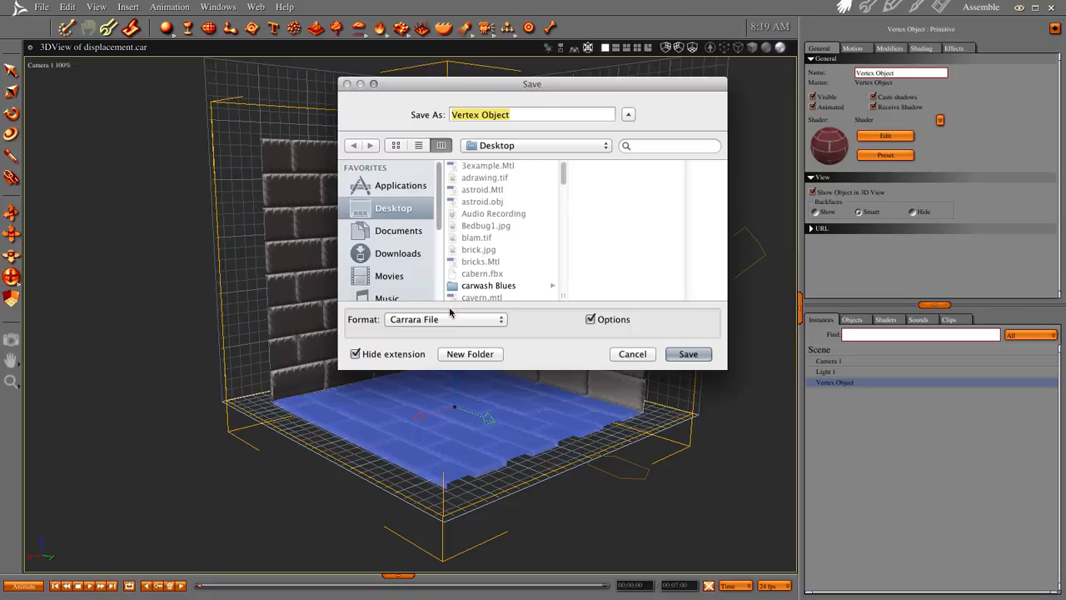
Export the room to the Desktop as a WaveFront OBJ named 123wall, accepting the OBJ options
left_click(446, 320)
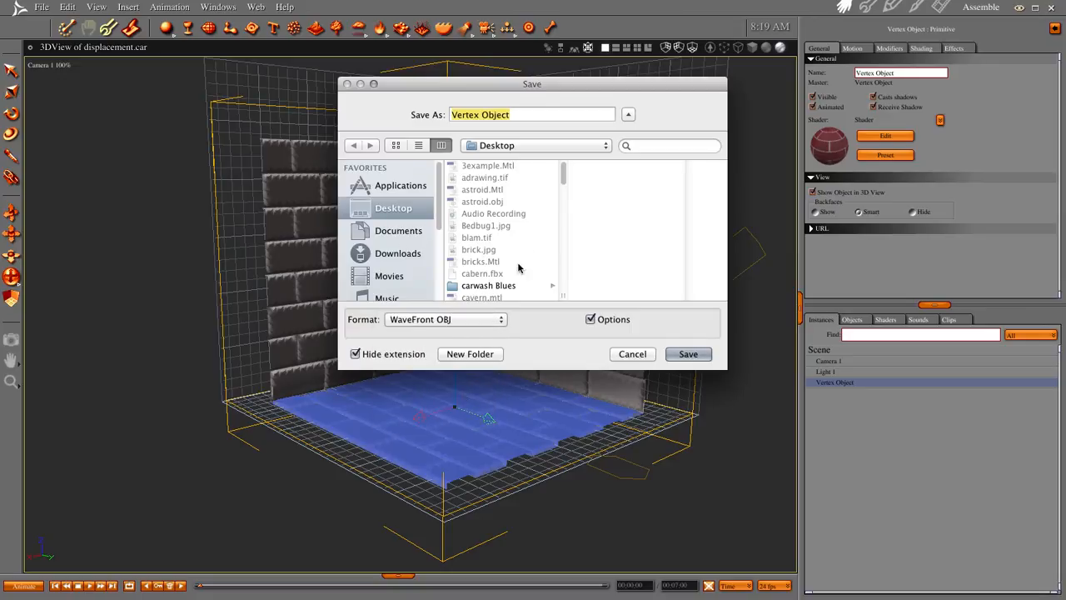
left_click(532, 113)
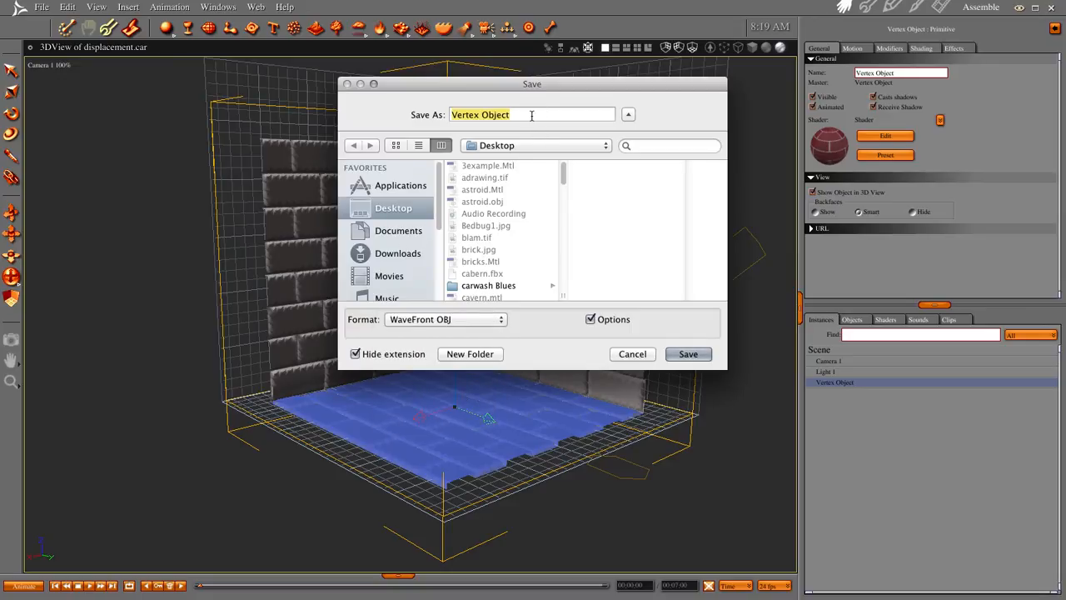
type("123")
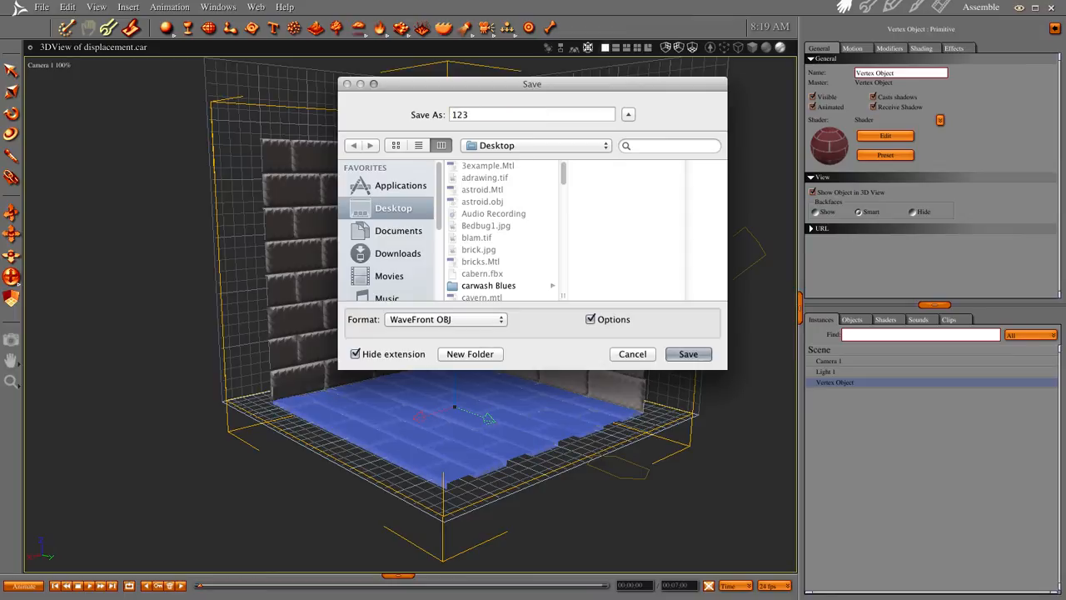
type("wall")
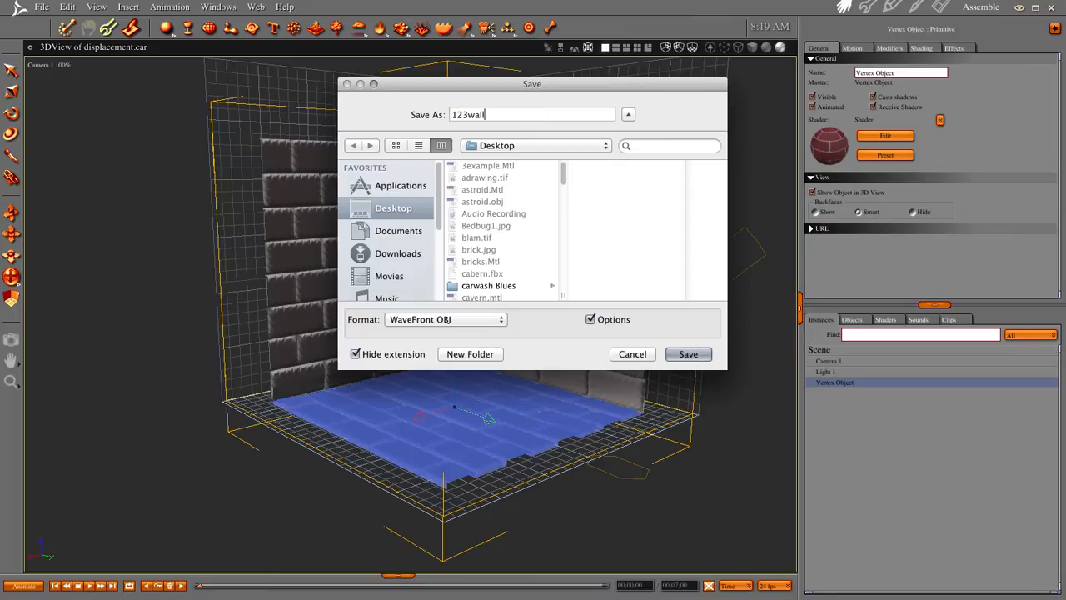
left_click(688, 353)
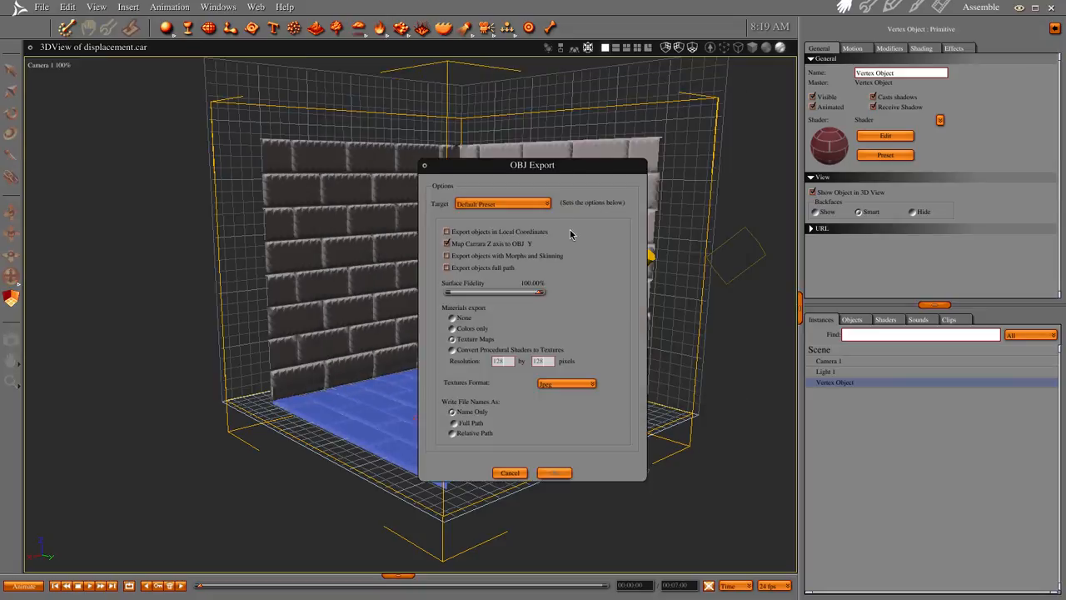
left_click(553, 473)
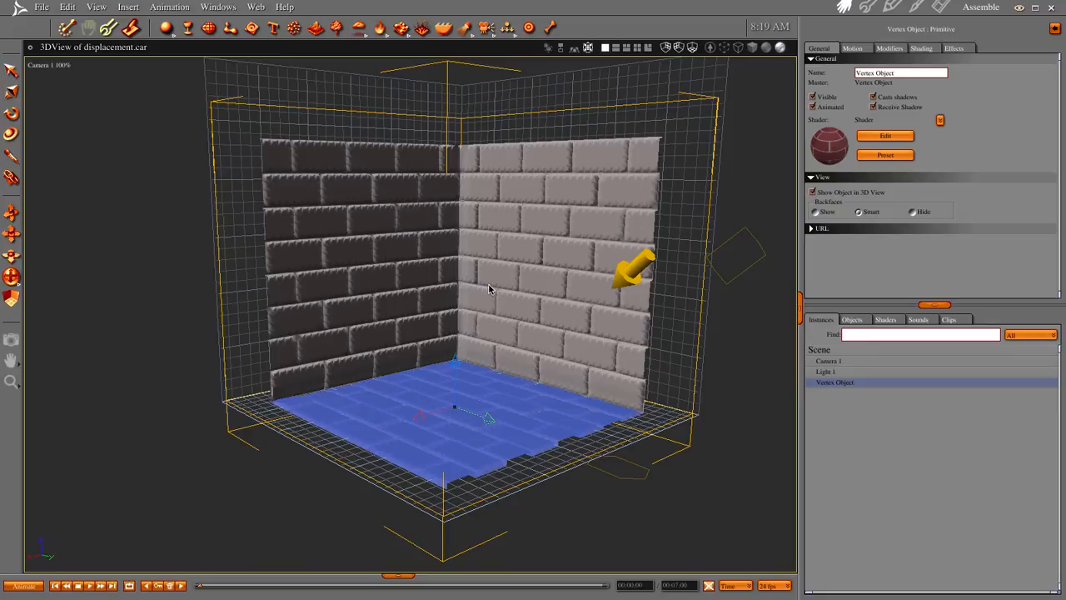
mouse_move(455, 302)
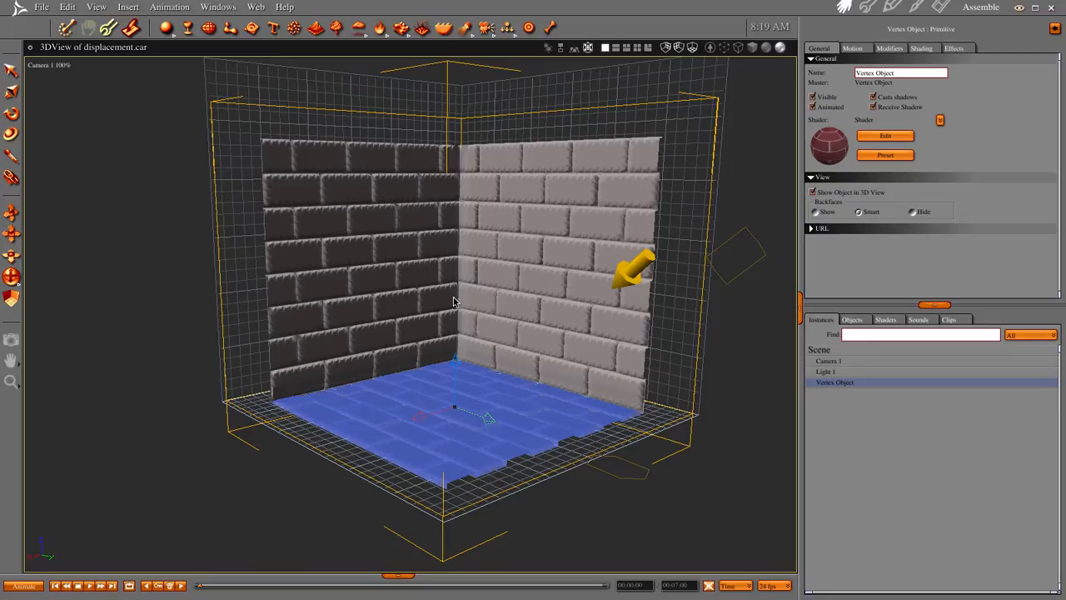
mouse_move(376, 210)
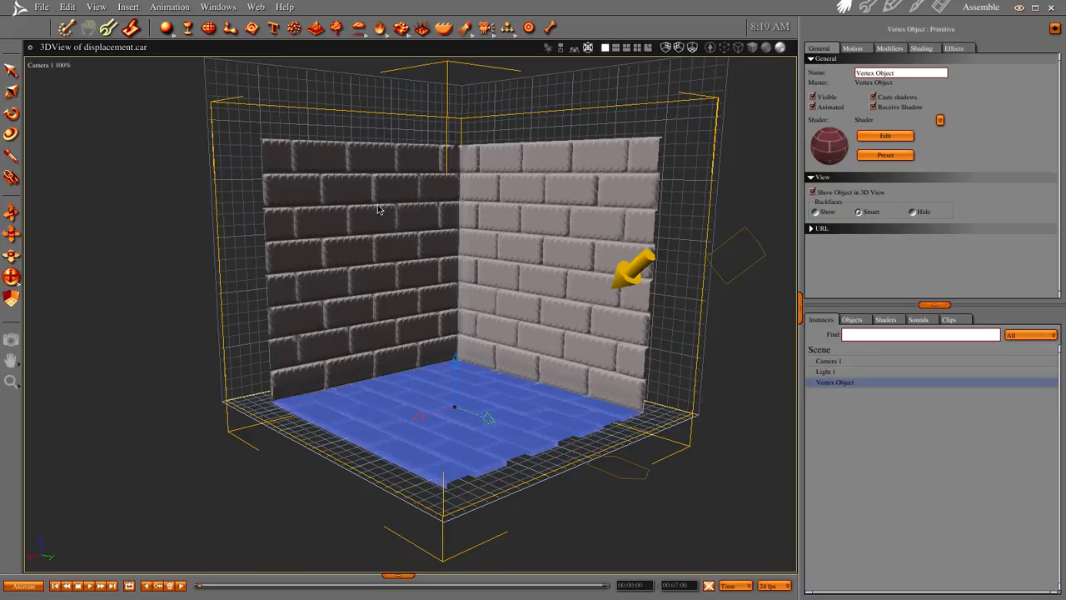
mouse_move(387, 436)
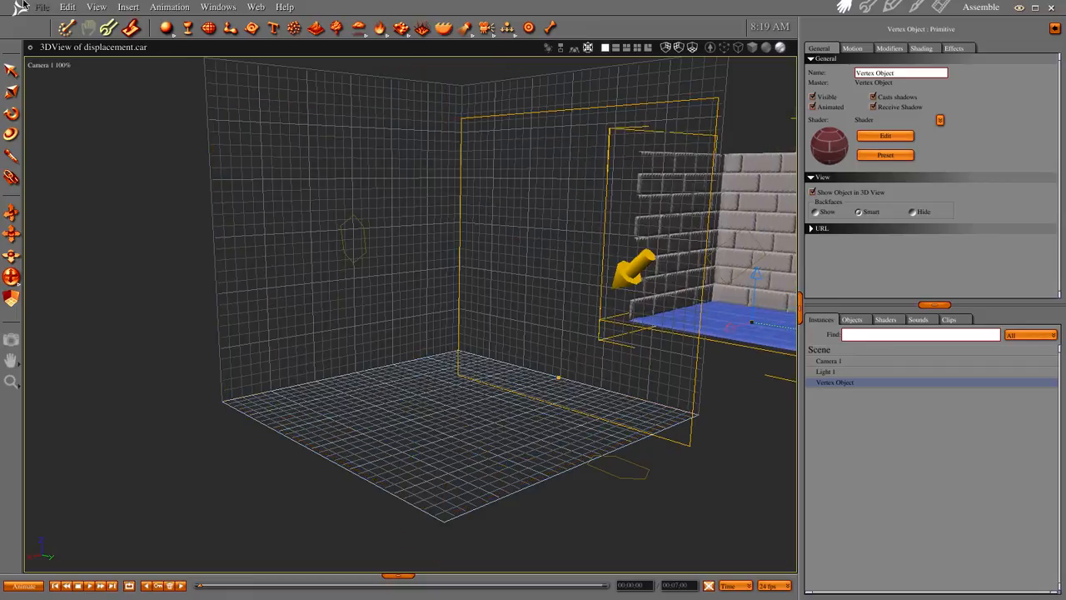
Attempt to open 123wall.obj directly from the file browser
left_click(41, 6)
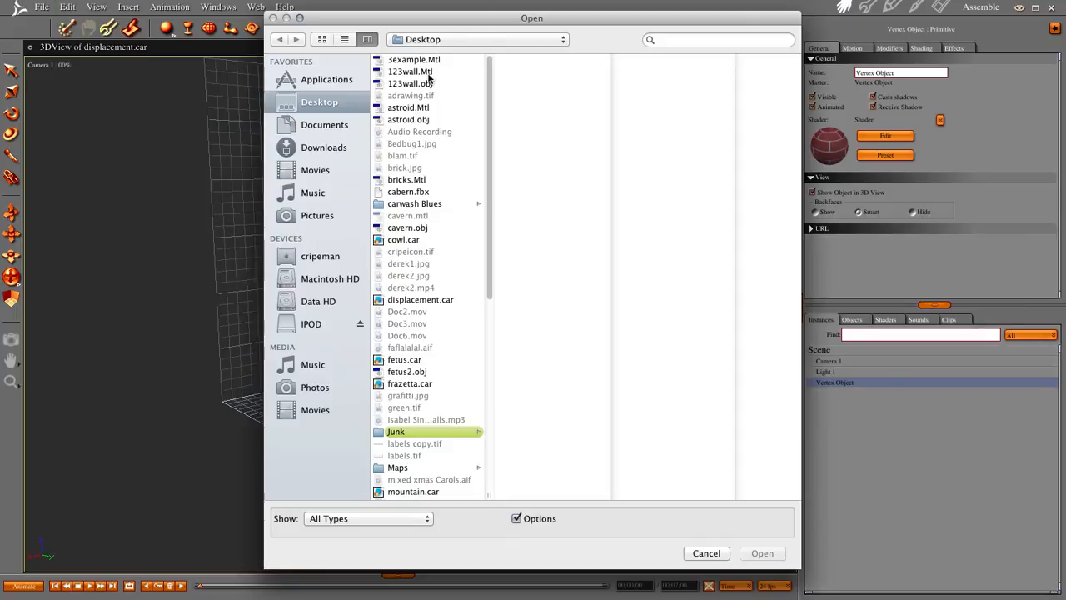
left_click(408, 83)
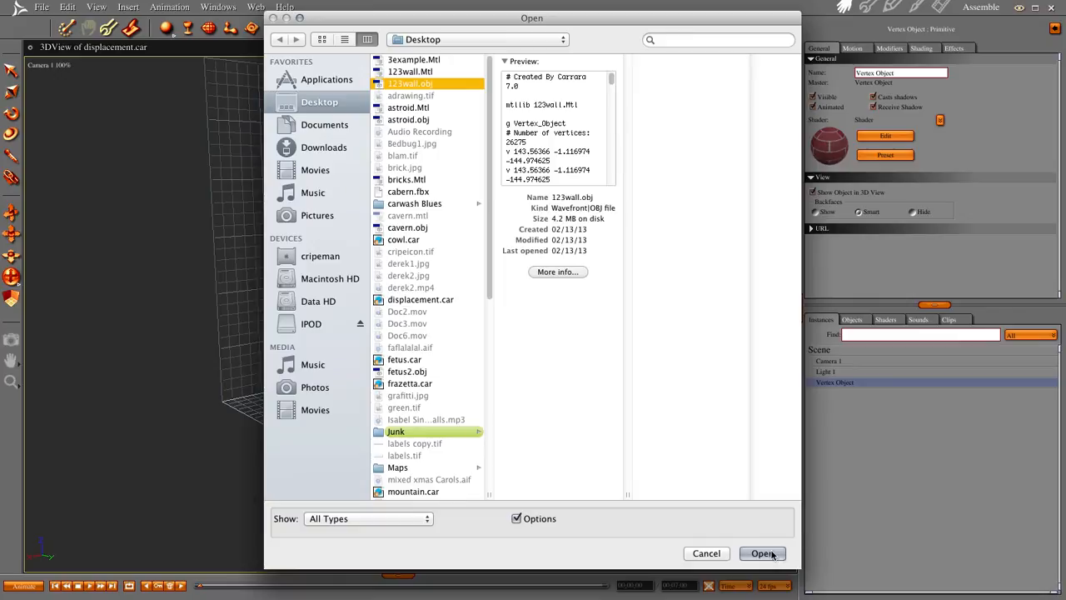
left_click(761, 552)
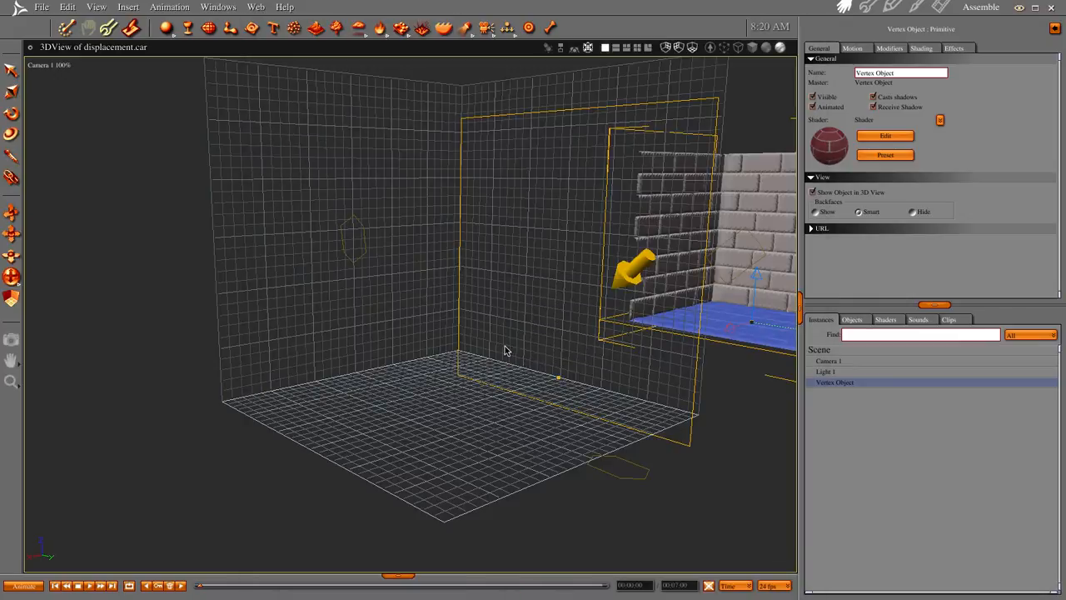
Import the exported 123wall.obj mesh via File > Import
left_click(40, 7)
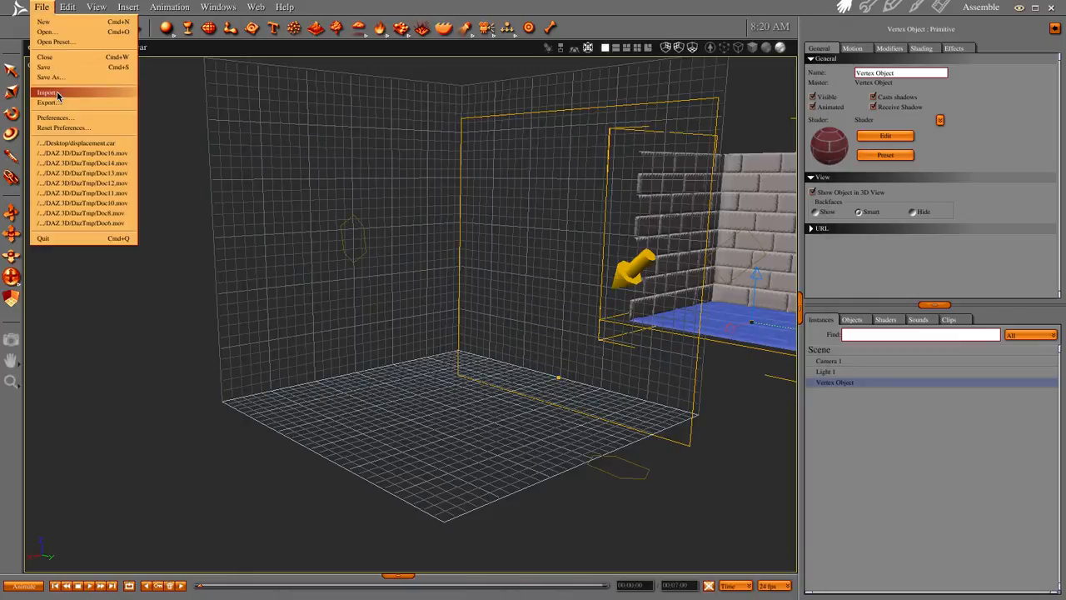
left_click(47, 91)
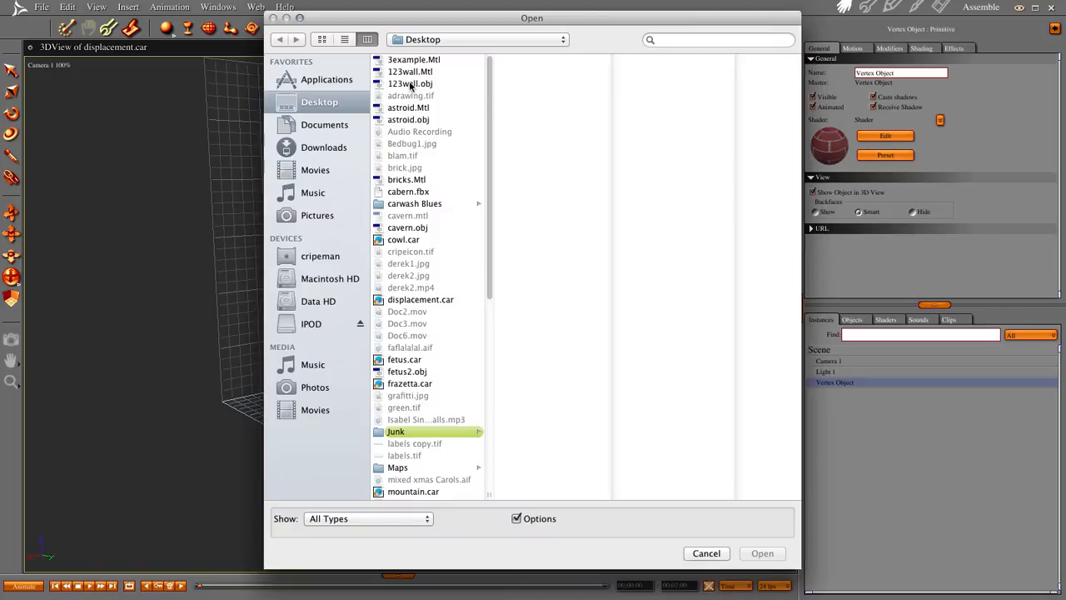
left_click(410, 83)
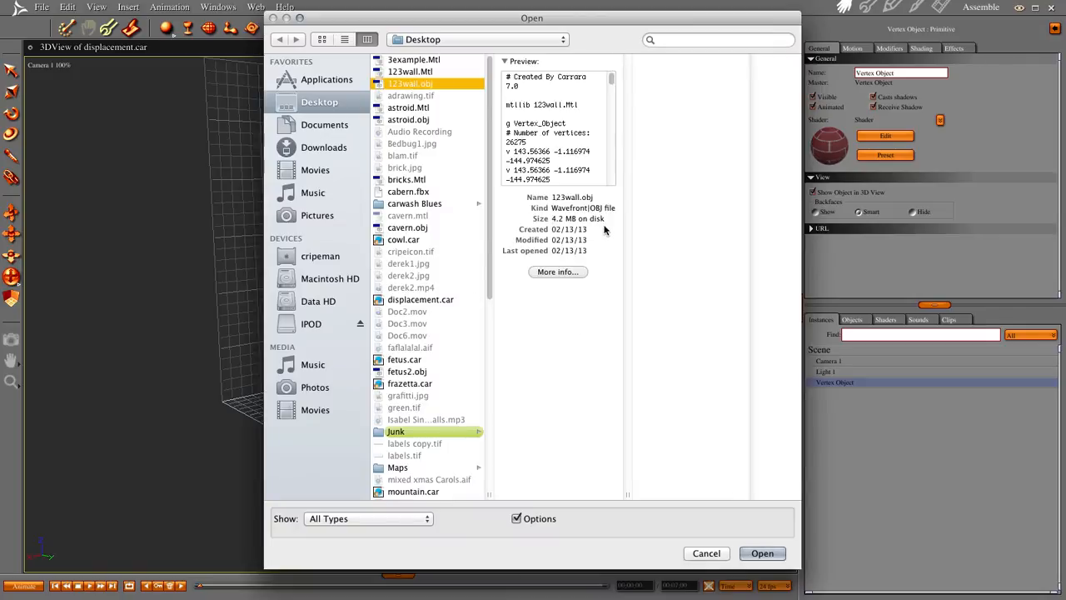
mouse_move(547, 237)
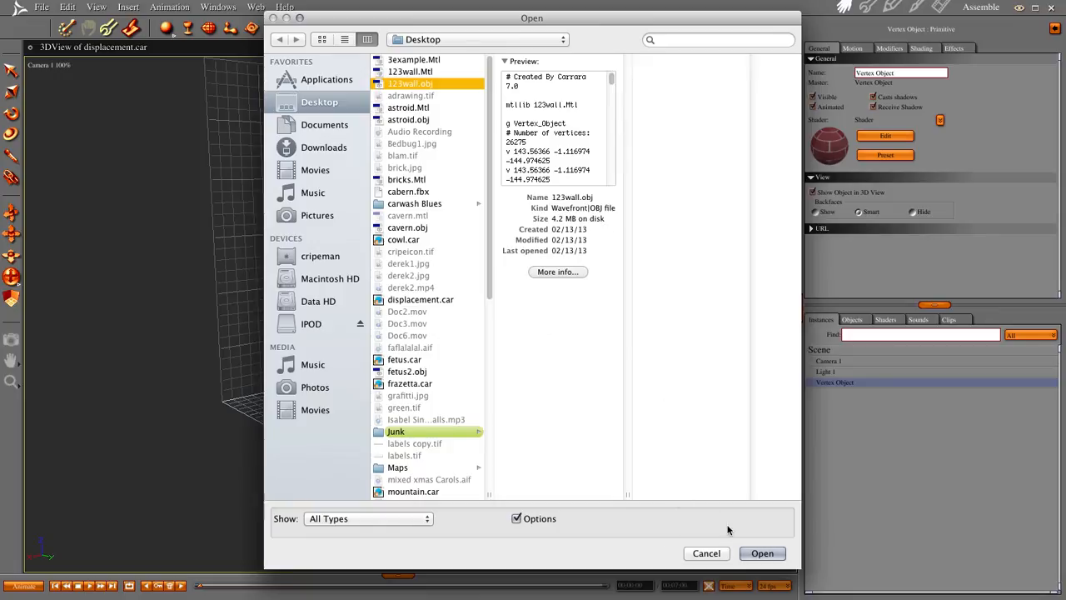
left_click(761, 553)
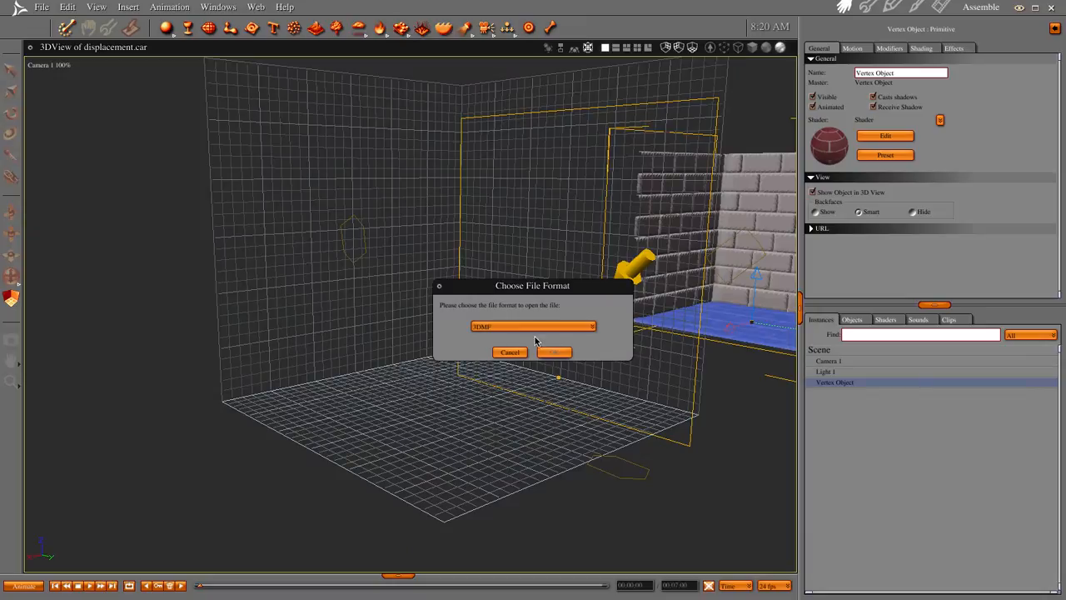
Choose Wavefront OBJ as the import format and accept the OBJ Import options
left_click(533, 325)
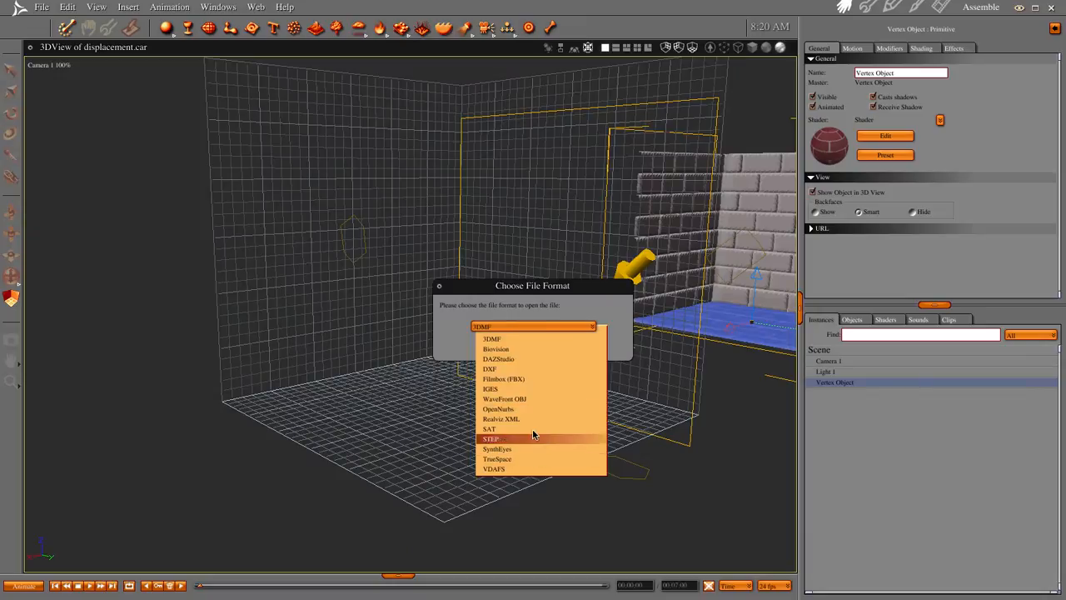
left_click(503, 398)
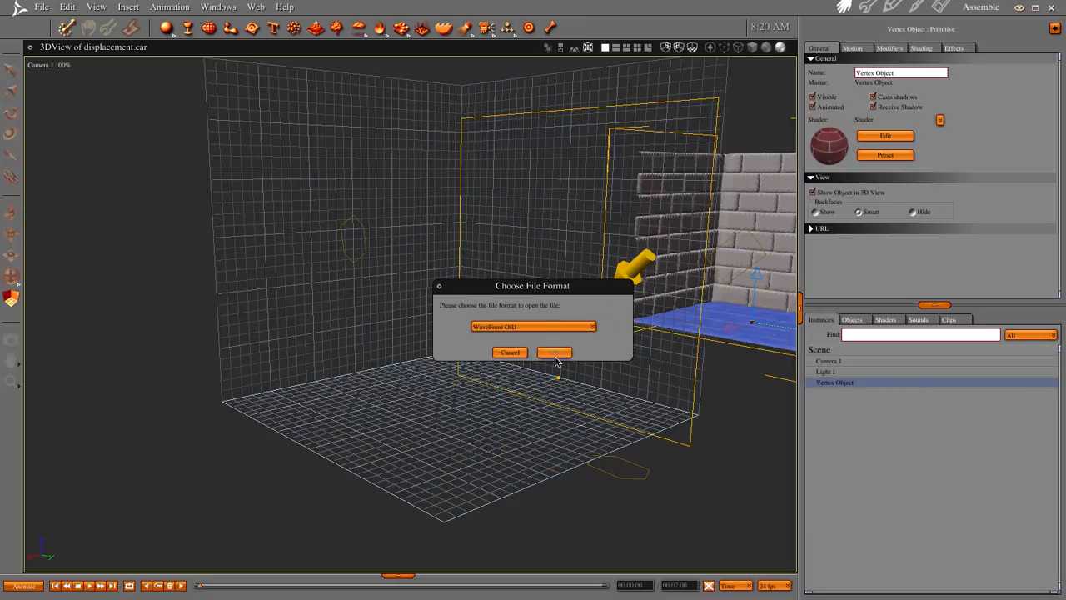
left_click(555, 351)
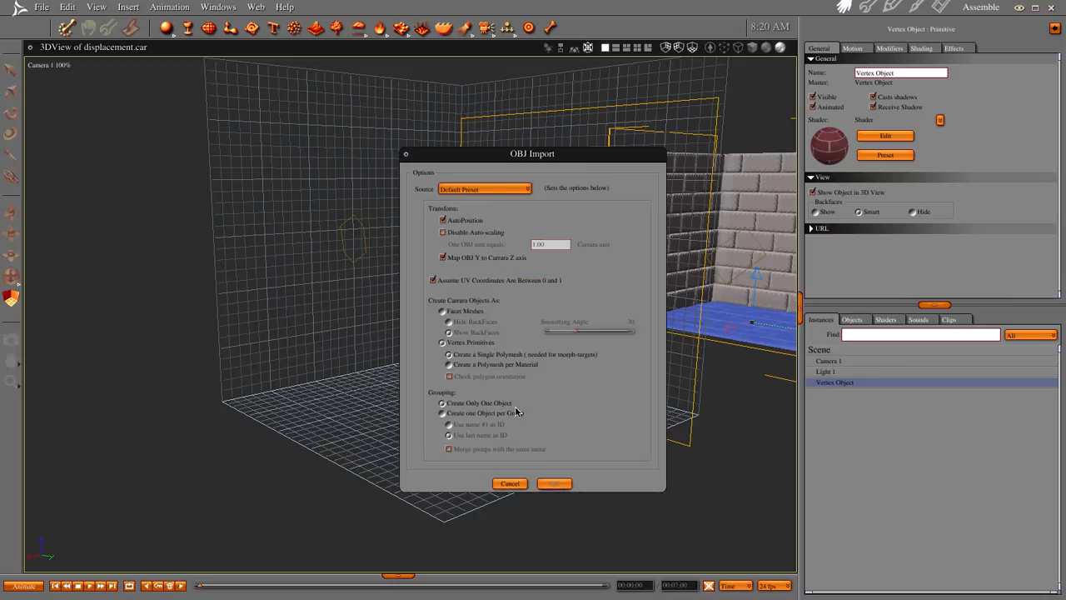
left_click(553, 483)
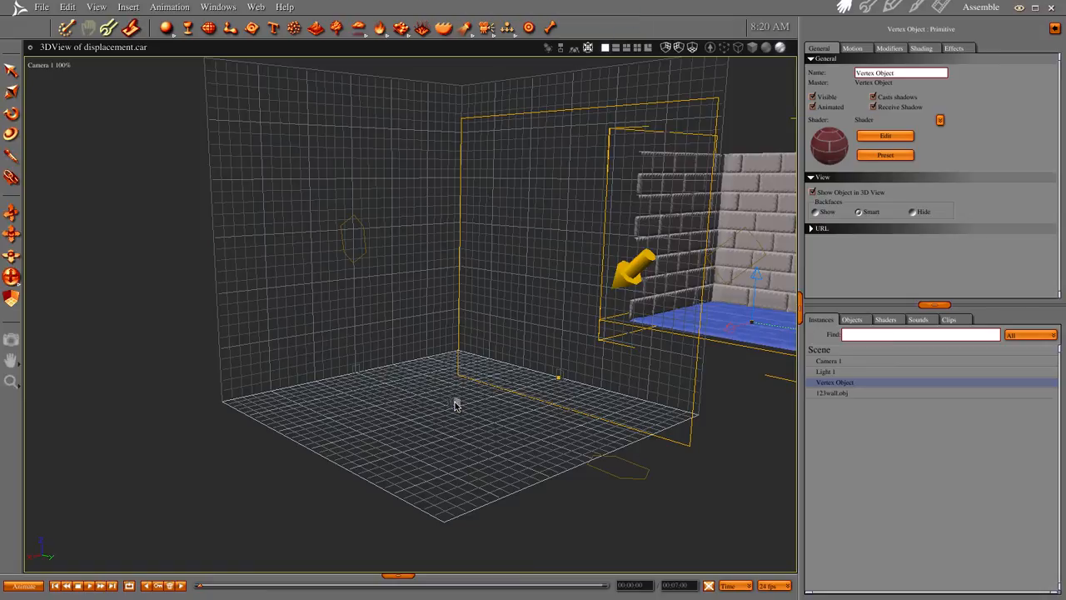
Select the imported 123wall.obj mesh and render the scene
left_click(830, 393)
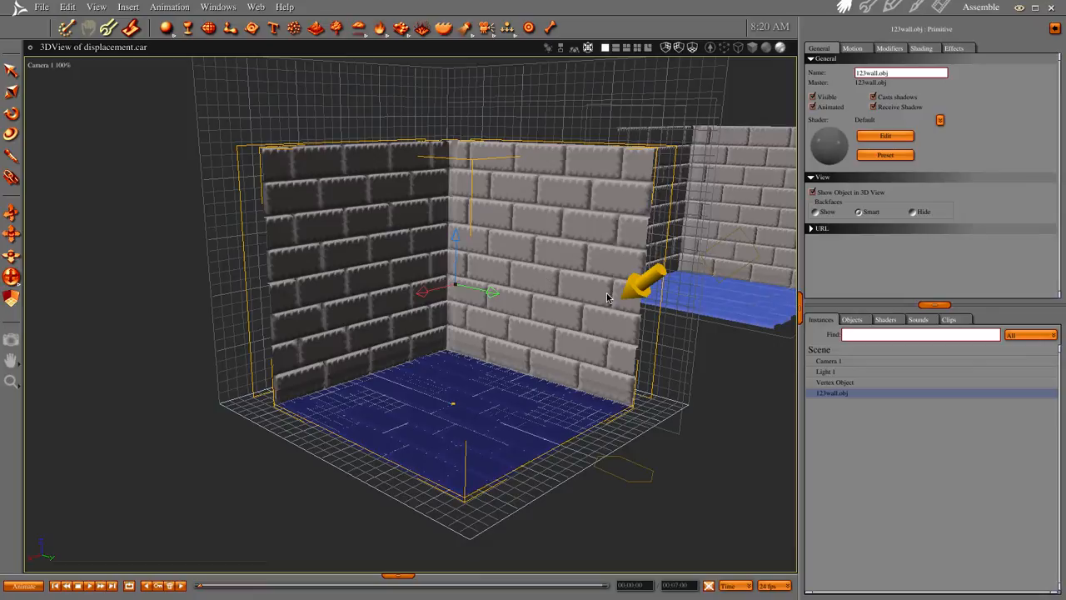
mouse_move(573, 291)
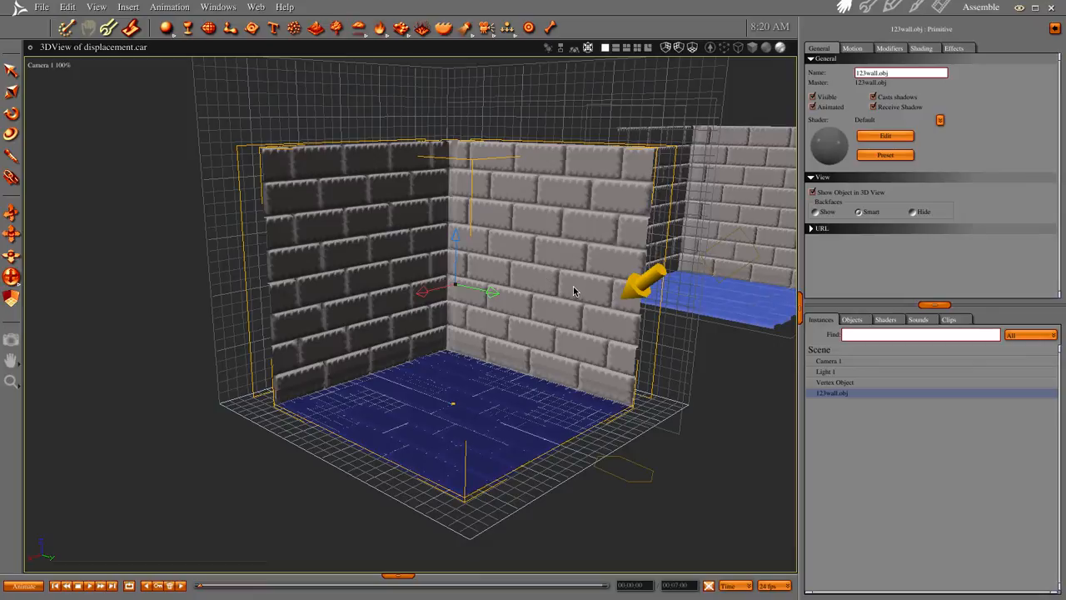
left_click(976, 7)
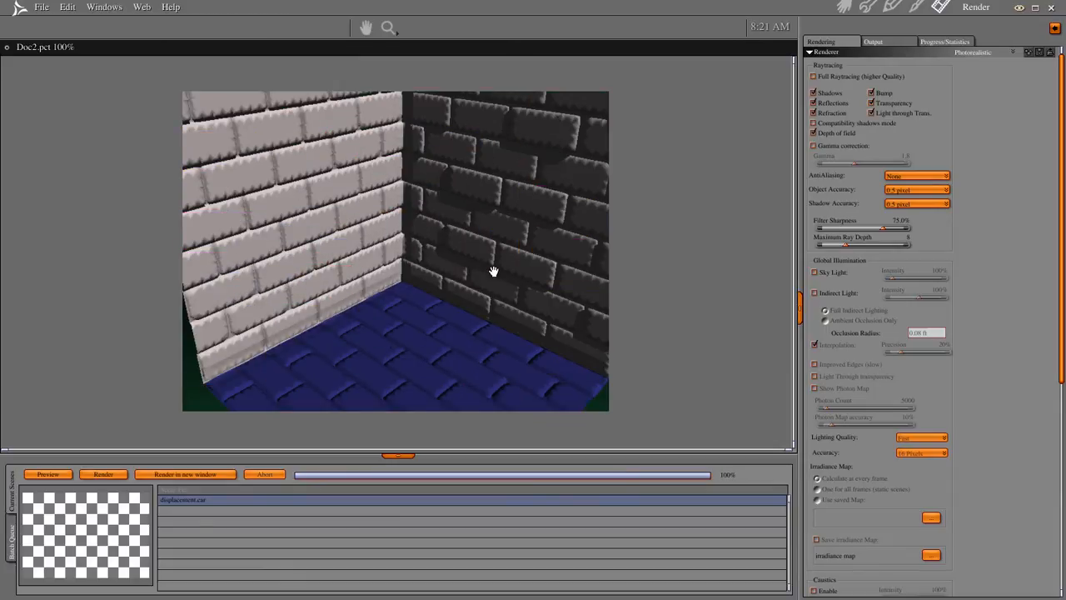
mouse_move(283, 186)
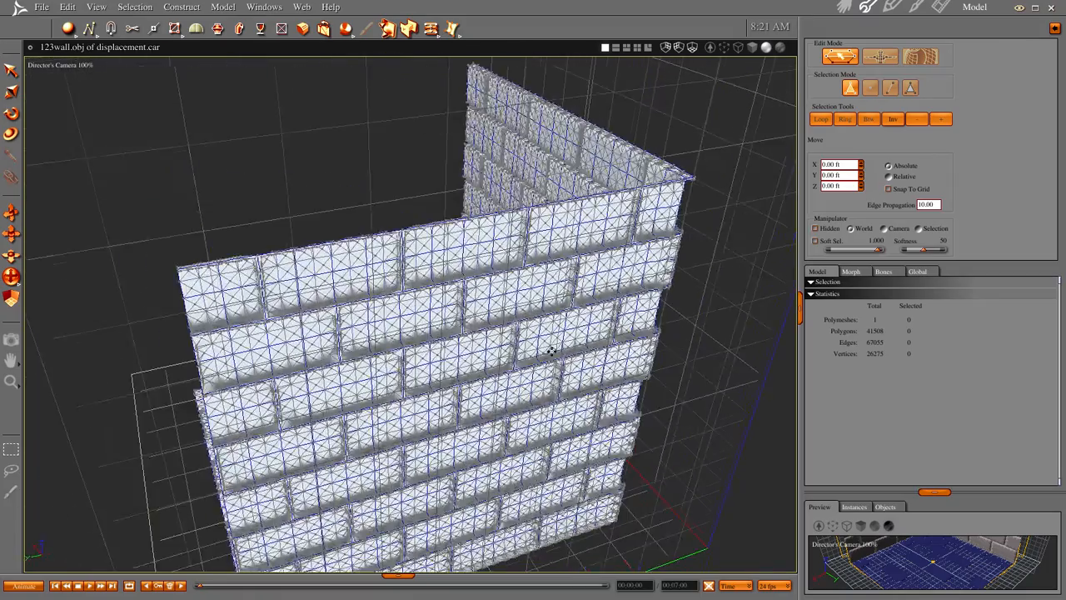
Adjust the view of the 123wall.obj mesh to inspect its brick-shaped polygon walls
left_click_drag(550, 349, 687, 325)
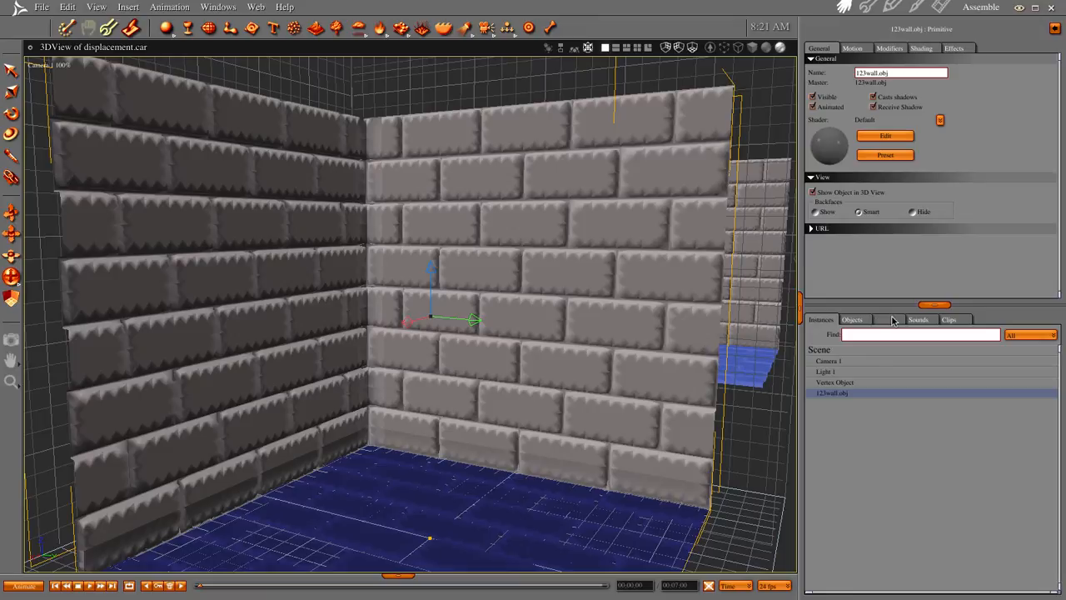
Open the brick Shader from the scene's Shaders list for editing
left_click(885, 320)
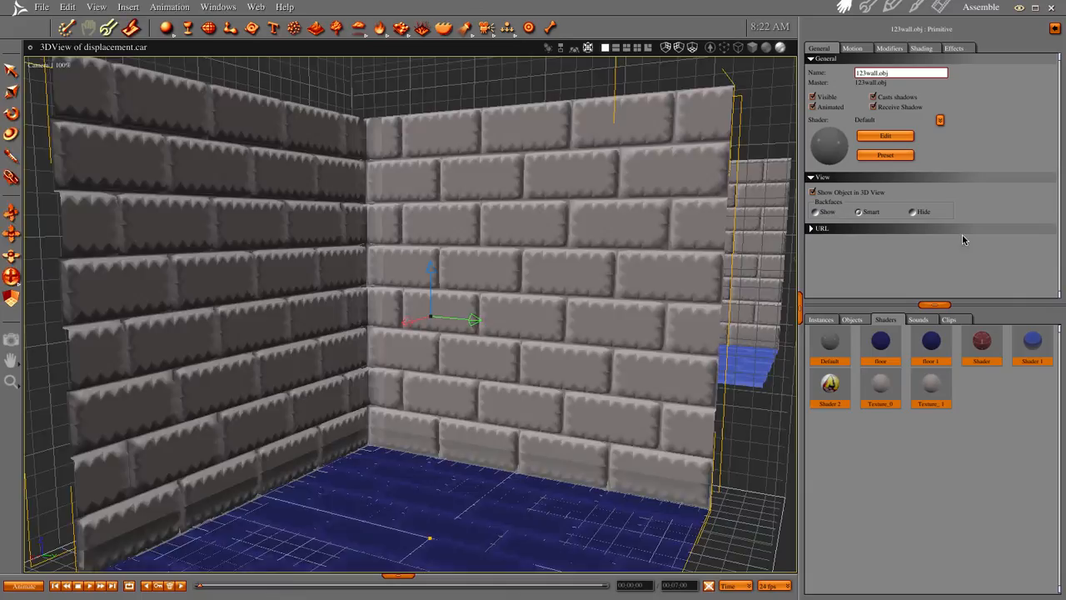
left_click(981, 341)
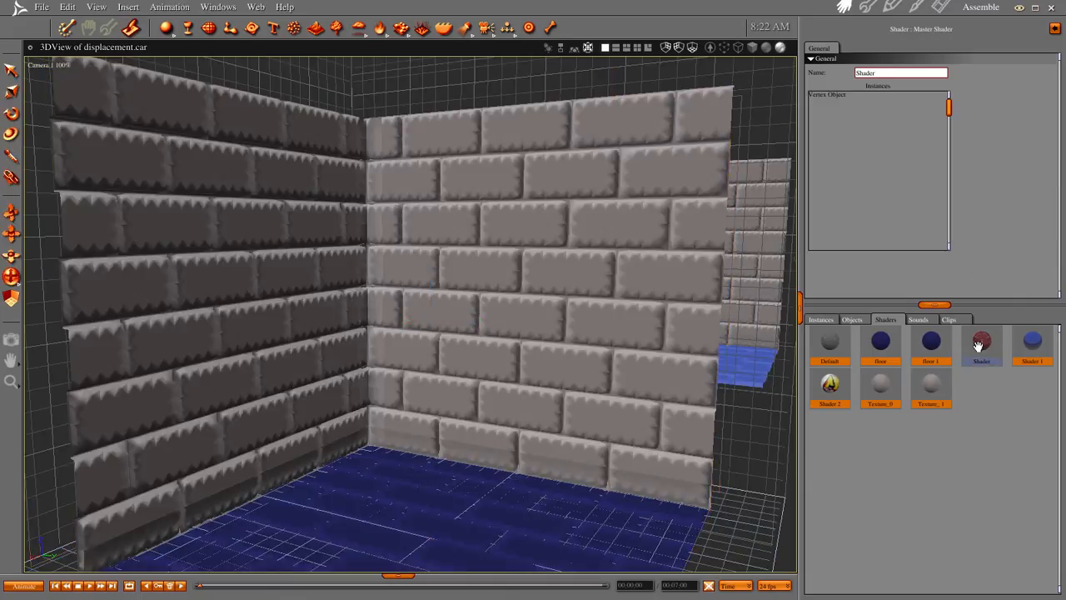
left_click(981, 342)
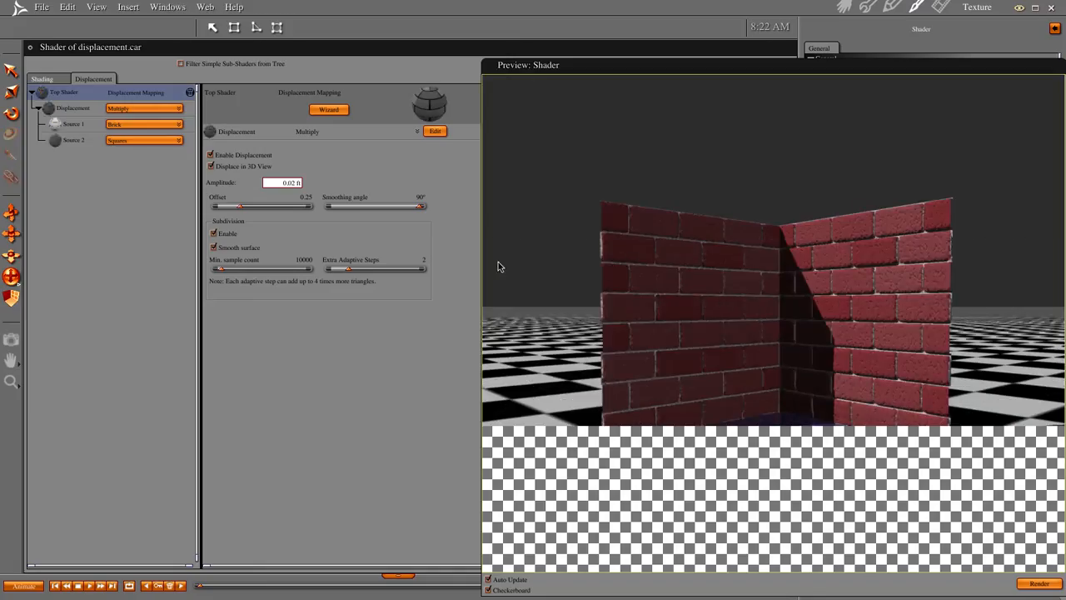
Enable displacement on the brick shader and refresh its preview
left_click(211, 166)
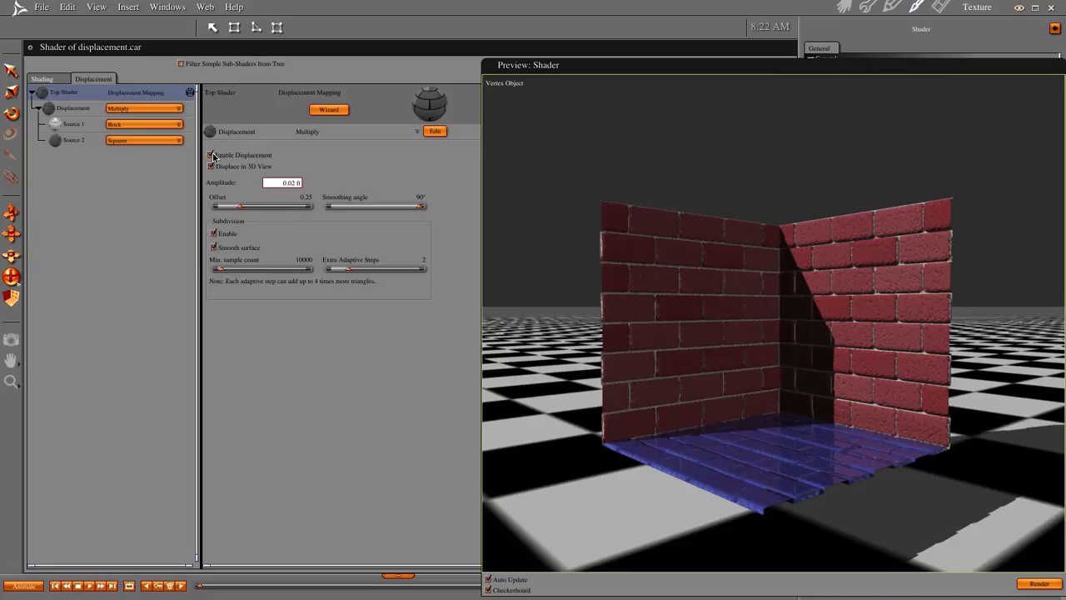
left_click(212, 155)
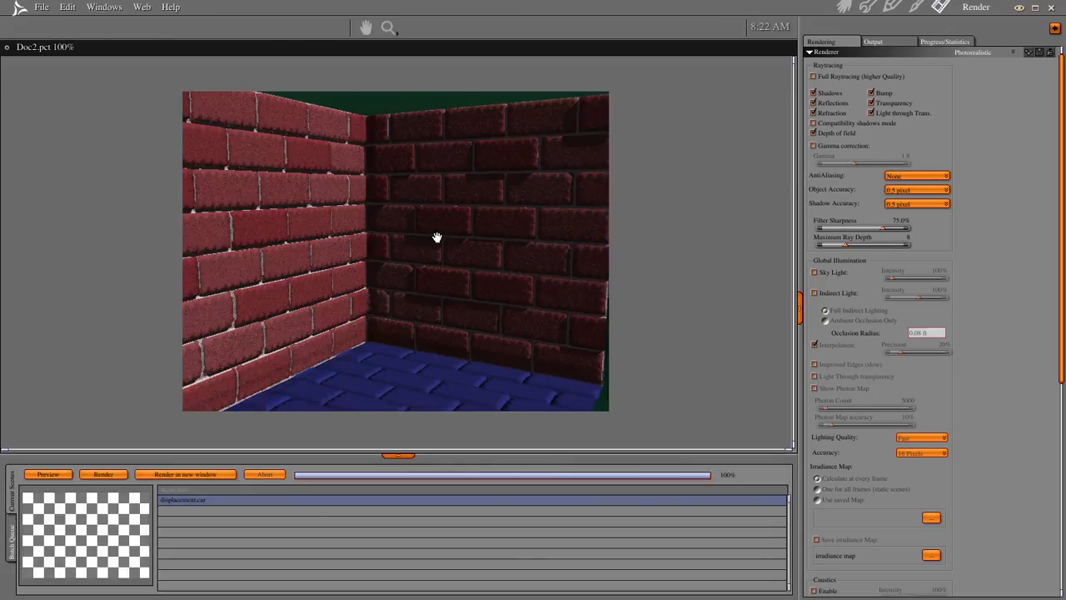
mouse_move(574, 313)
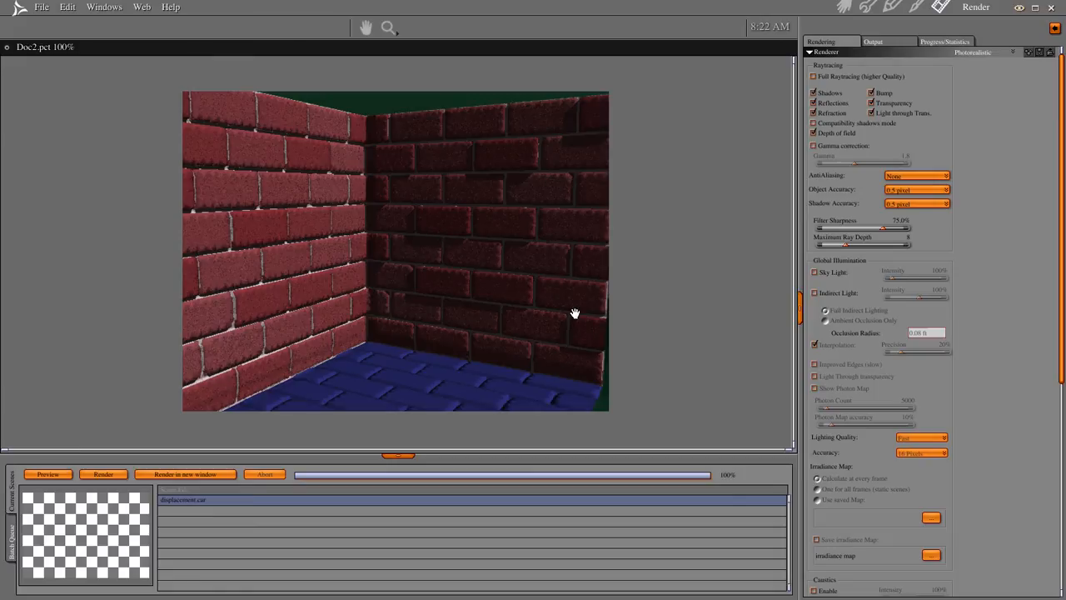
mouse_move(462, 146)
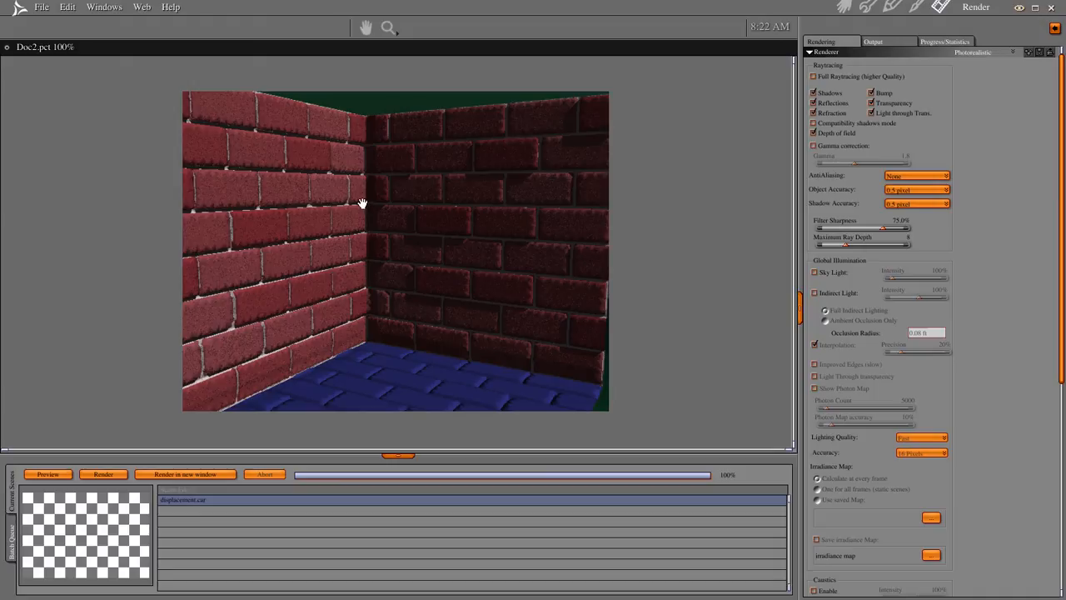
mouse_move(436, 318)
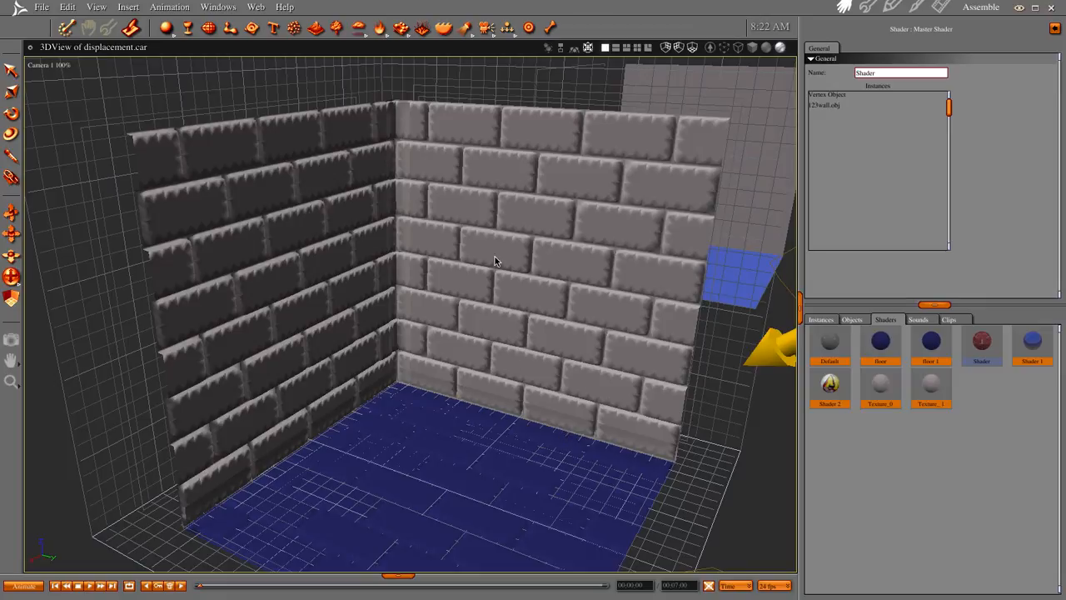
mouse_move(989, 376)
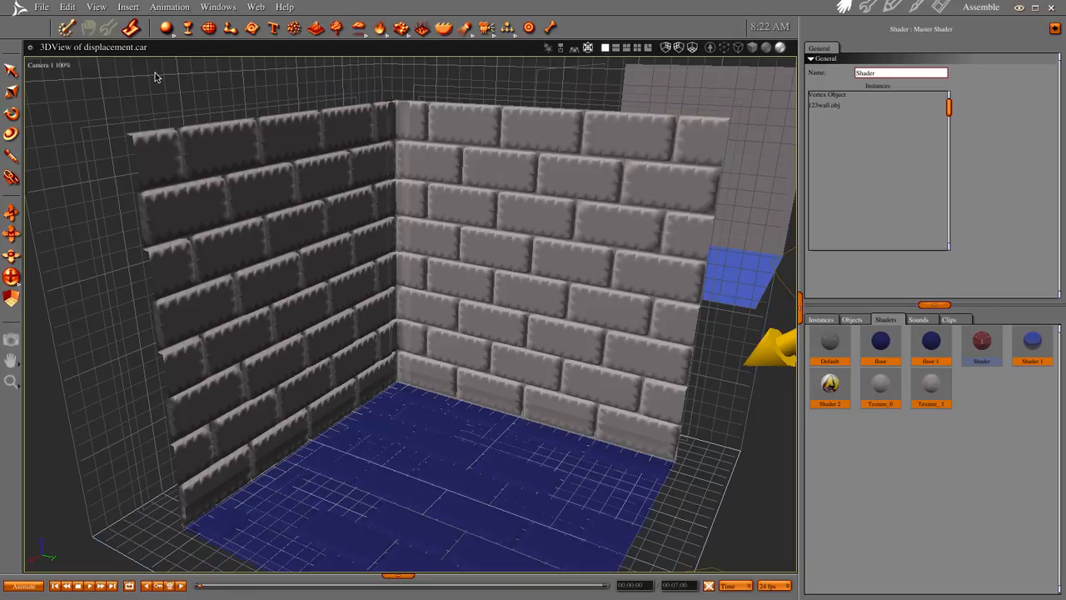
mouse_move(481, 170)
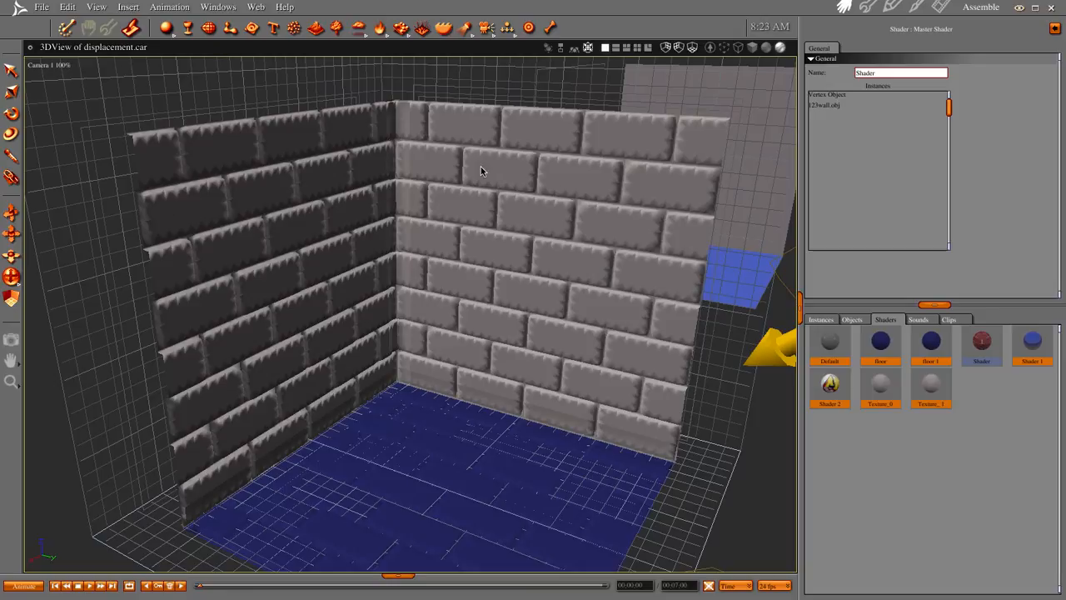
mouse_move(492, 226)
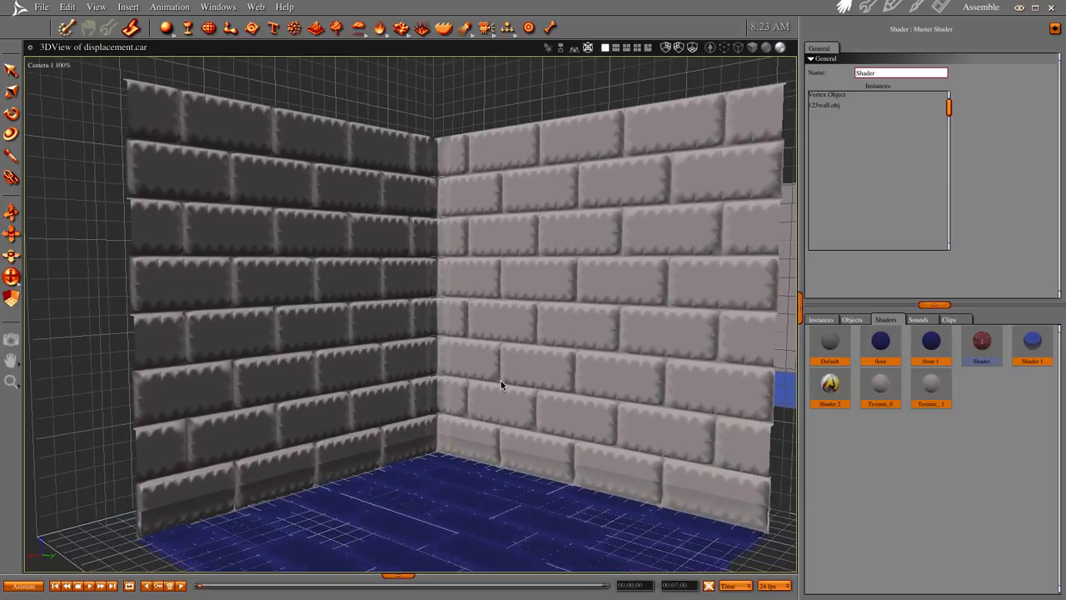
mouse_move(463, 384)
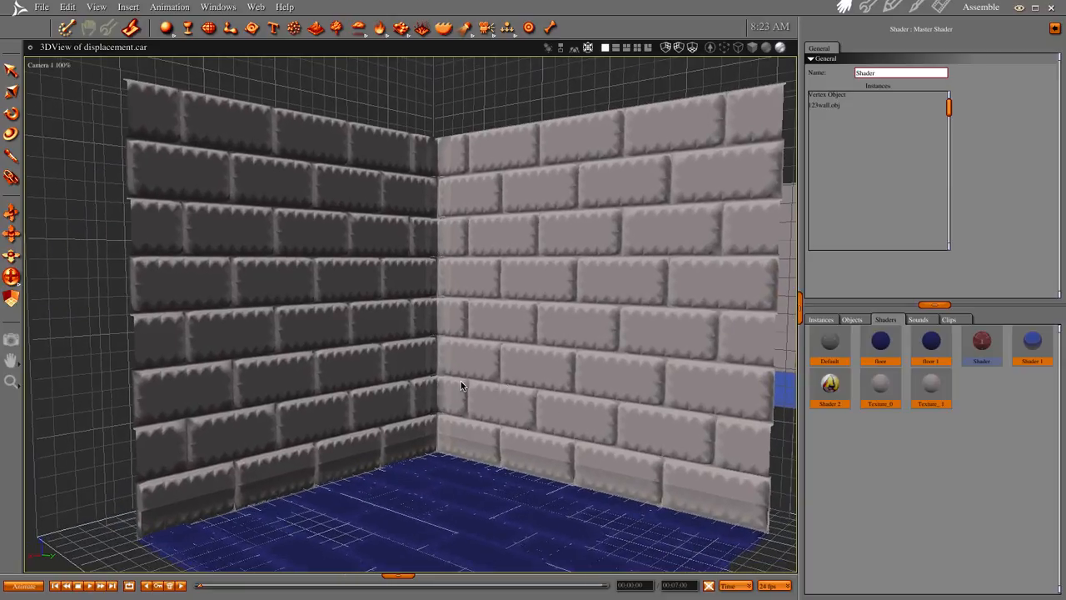